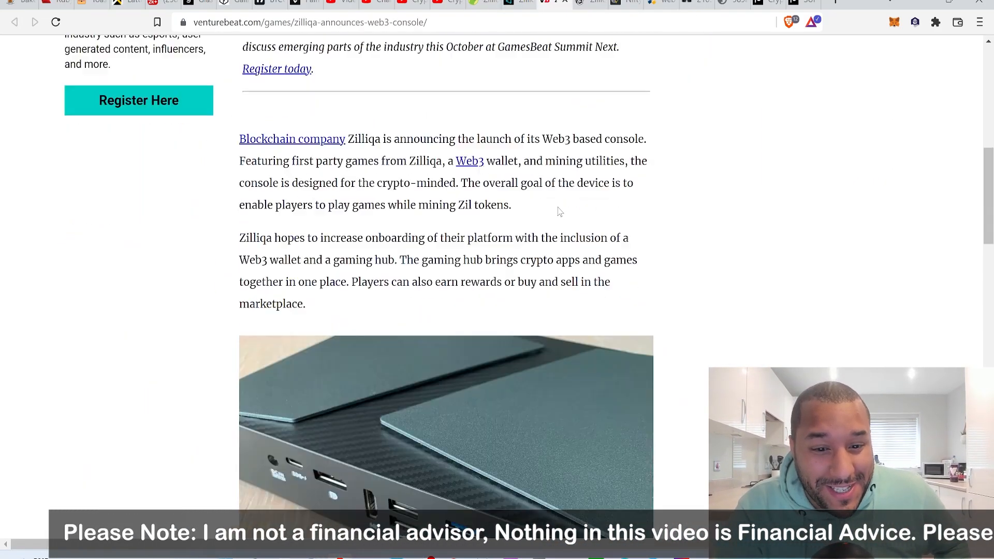
Scroll the Decrypt Zilliqa console article down past the header image into the body text about the prototype's ports.
scroll(up, 3)
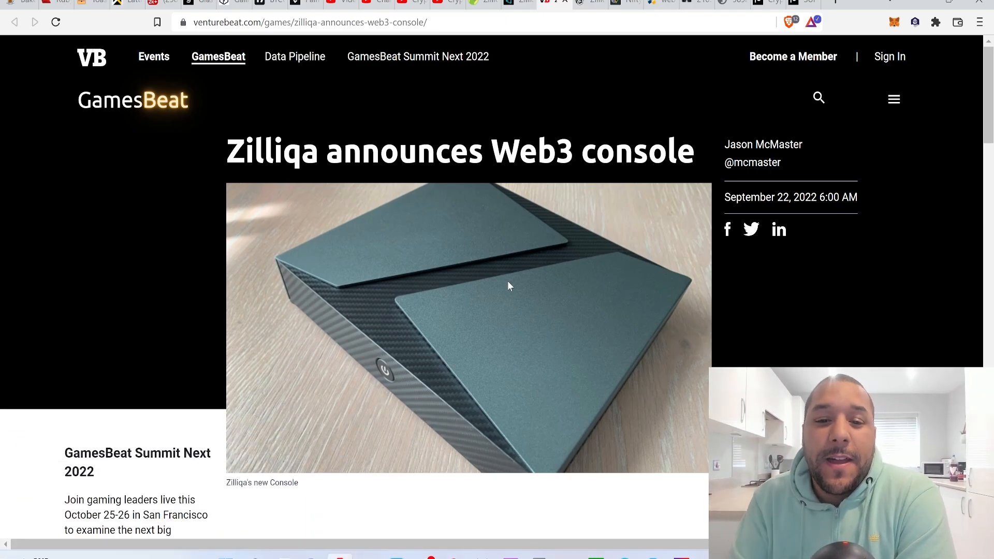
mouse_move(497, 288)
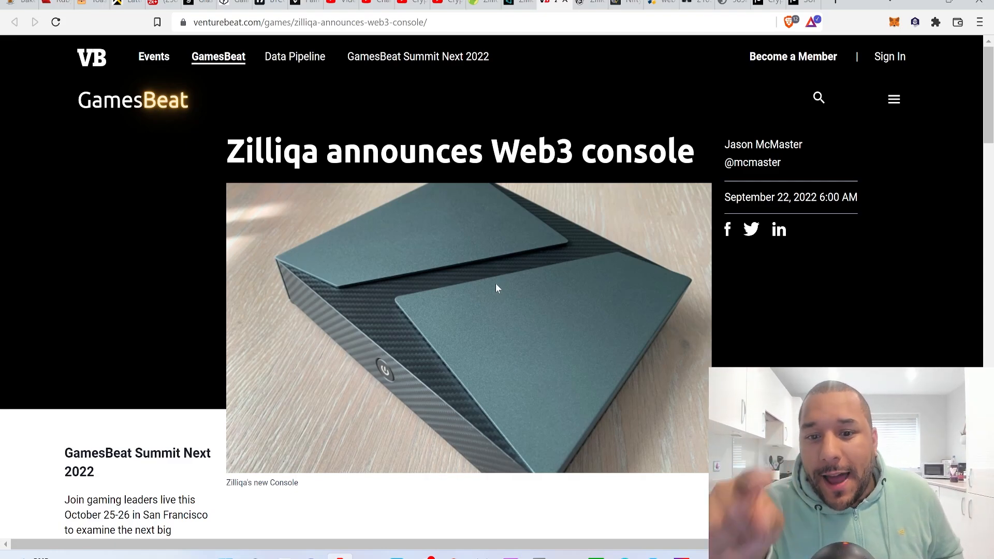
mouse_move(524, 214)
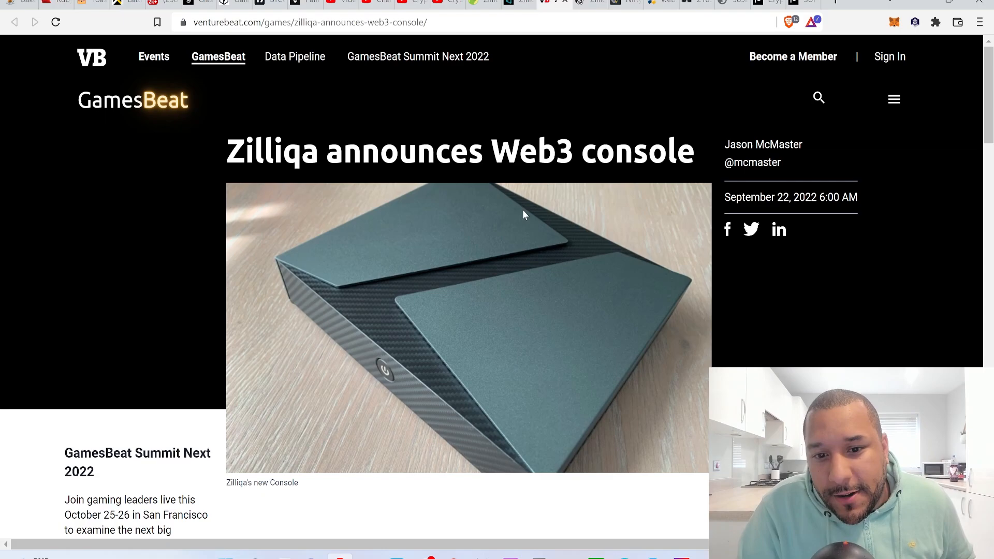
mouse_move(558, 355)
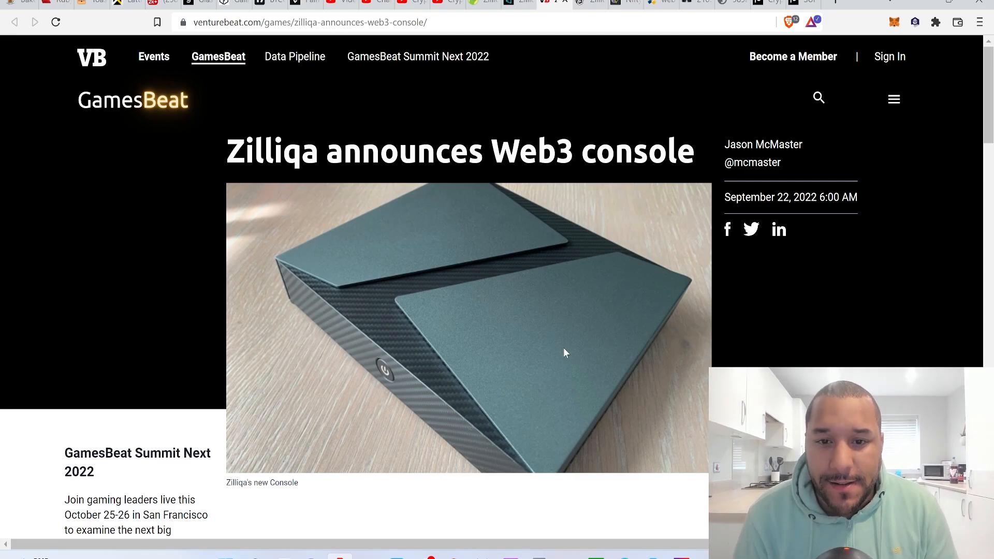
mouse_move(549, 239)
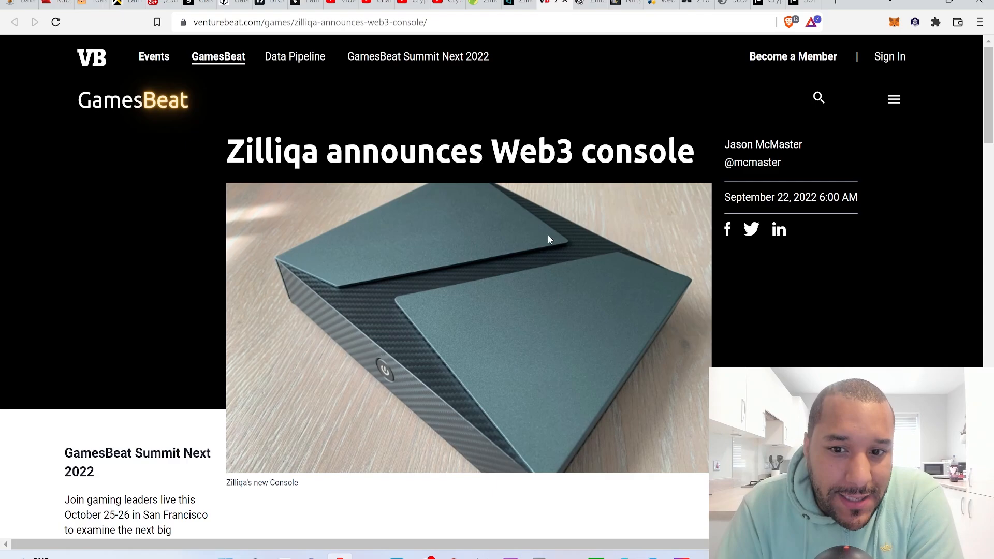
scroll(down, 3)
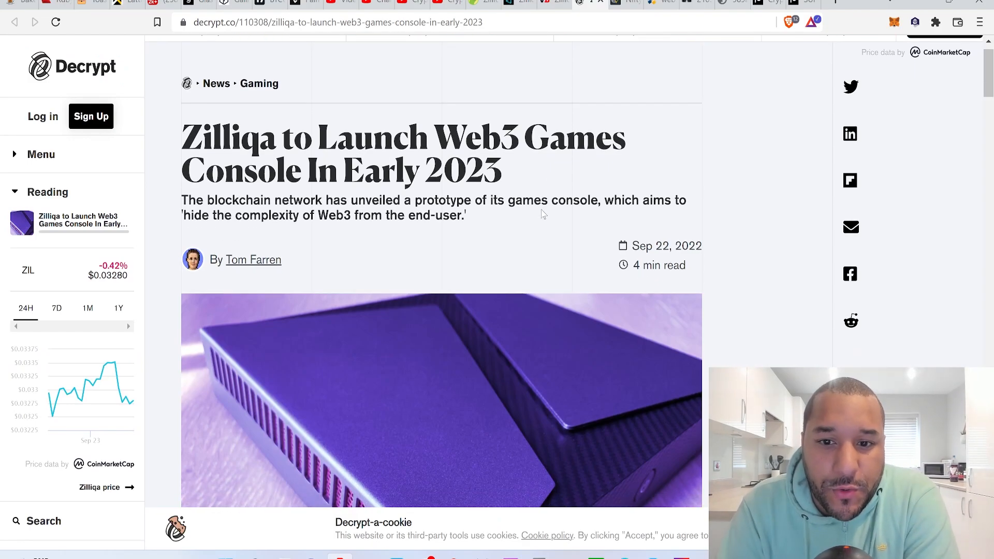
scroll(down, 3)
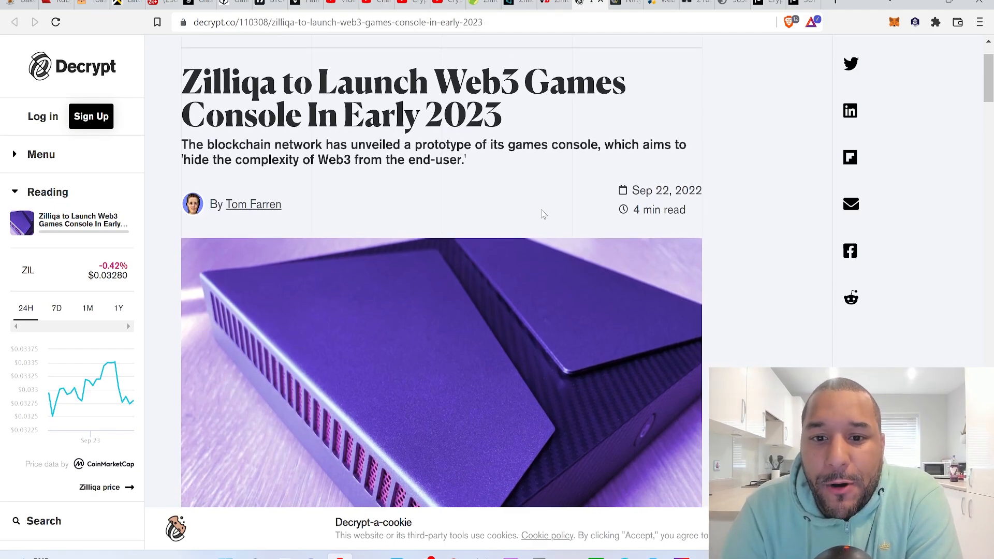
scroll(down, 3)
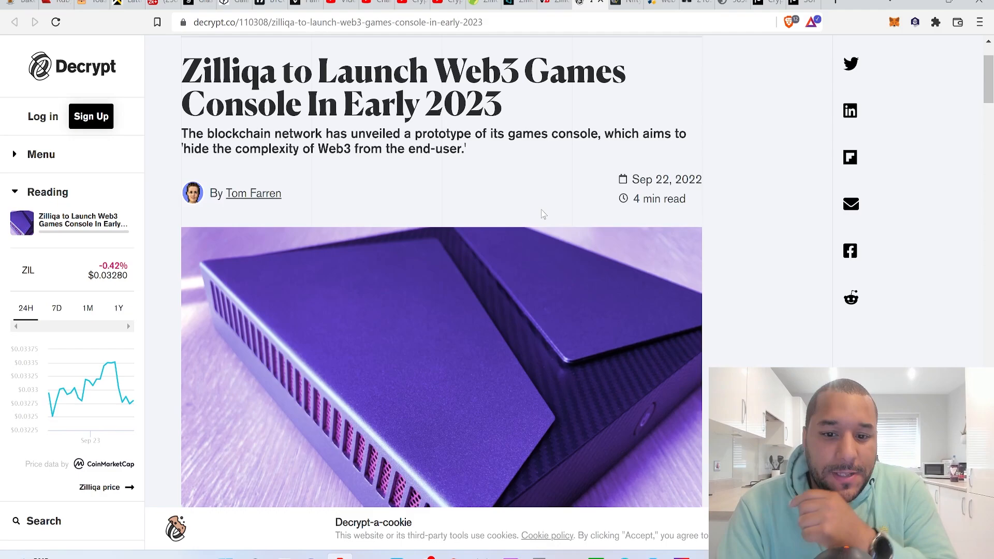
scroll(down, 3)
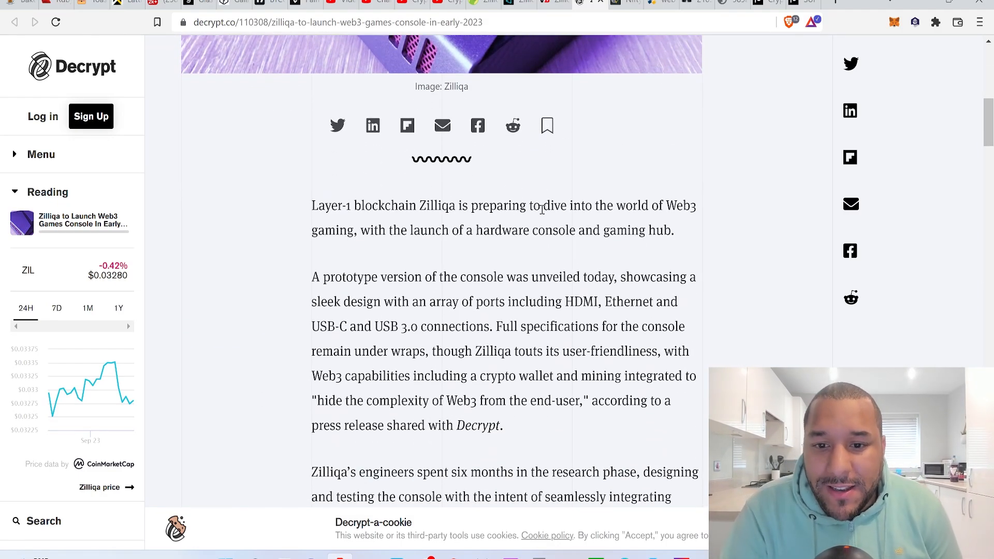
scroll(down, 3)
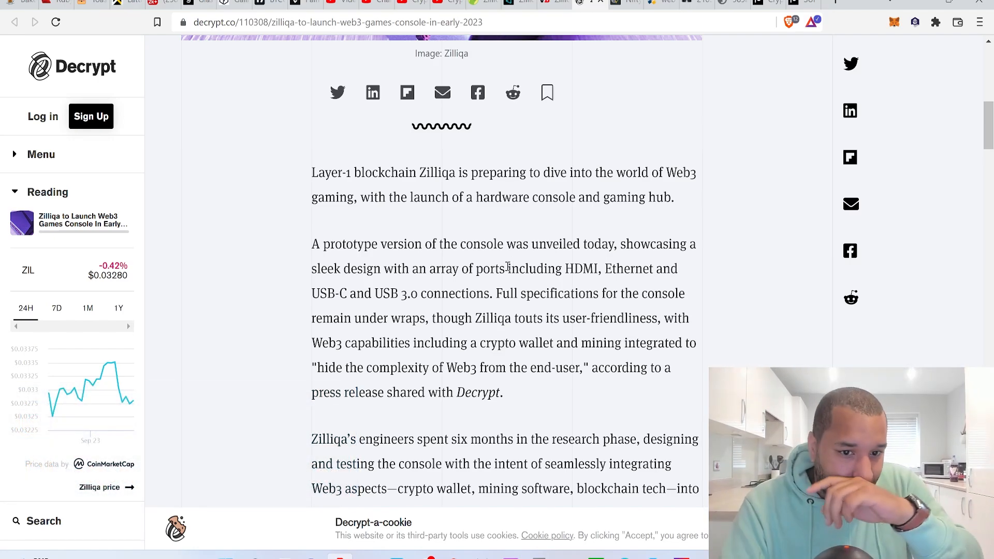
scroll(down, 3)
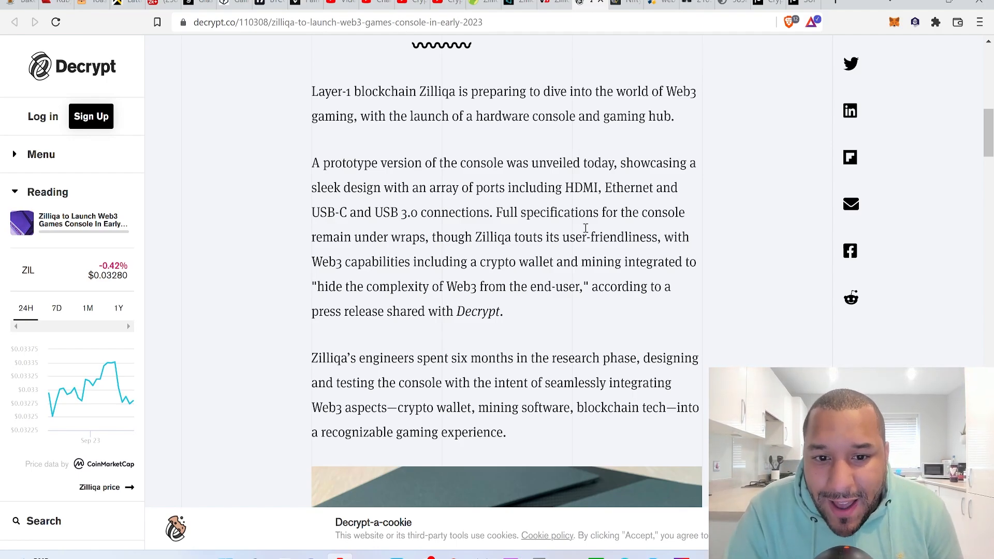
scroll(down, 3)
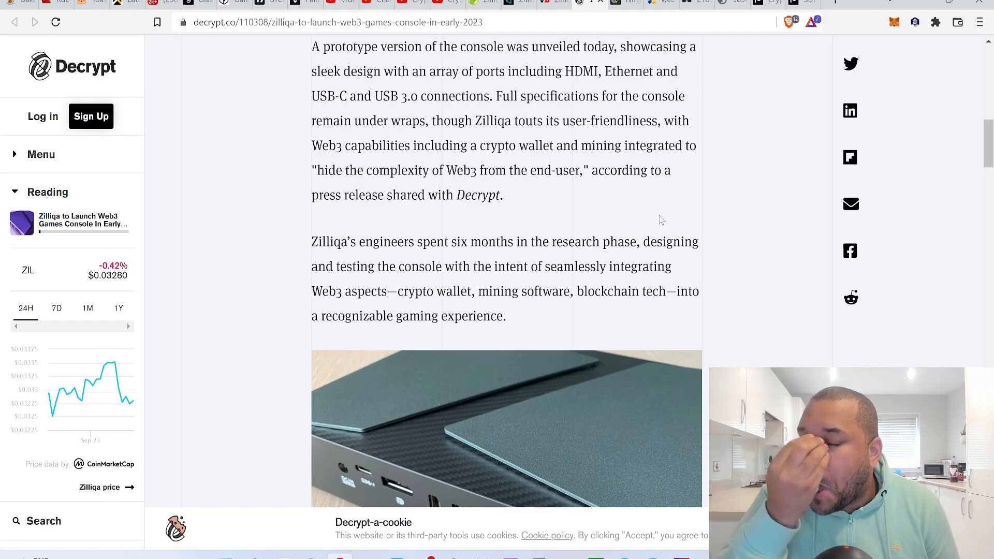
mouse_move(725, 172)
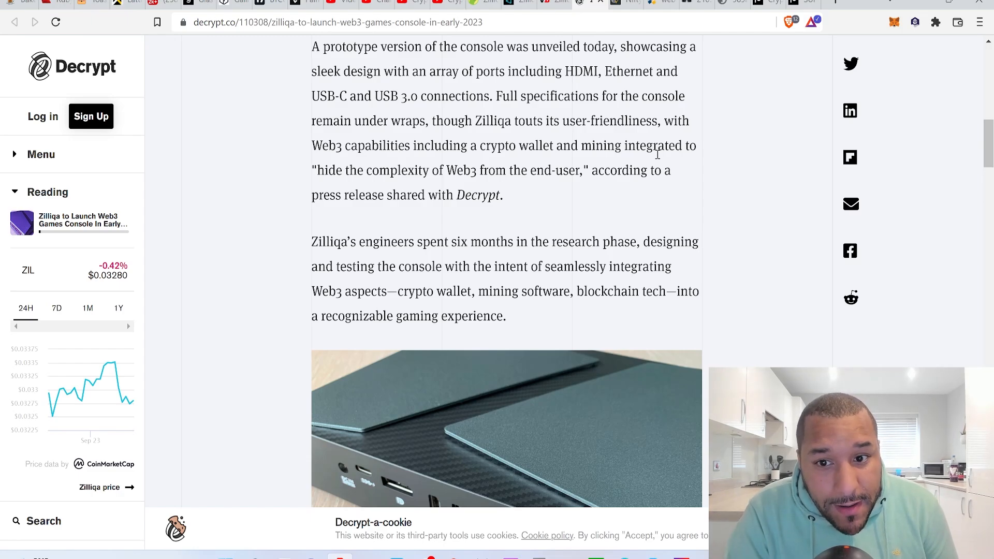
mouse_move(696, 193)
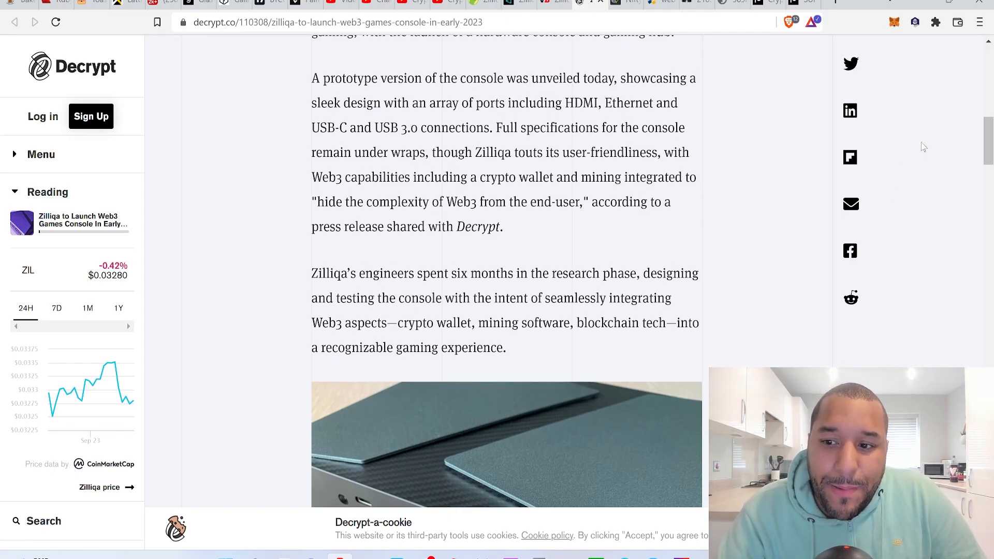
Scroll the Decrypt article down to the passages on earning and mining ZIL tokens through skill-to-earn missions.
scroll(down, 3)
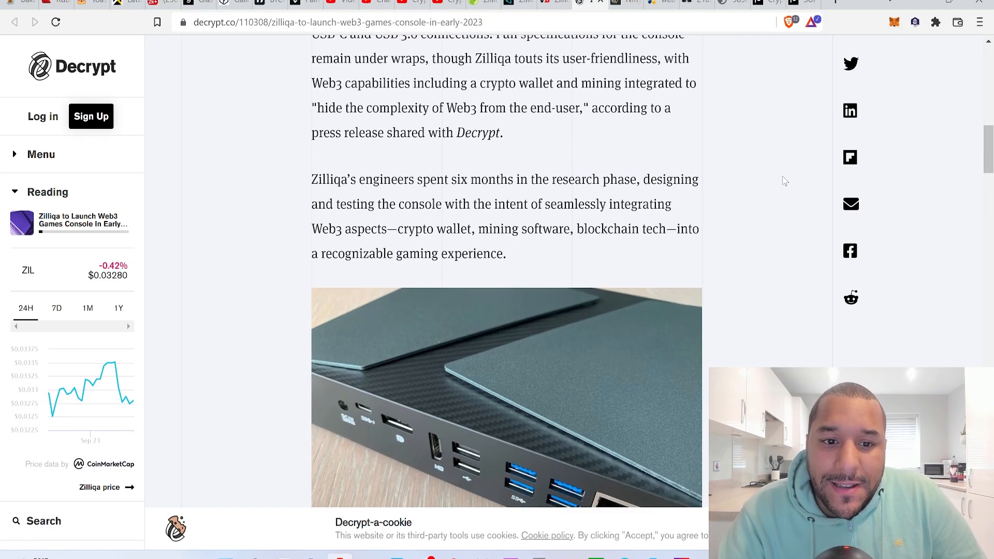
scroll(down, 3)
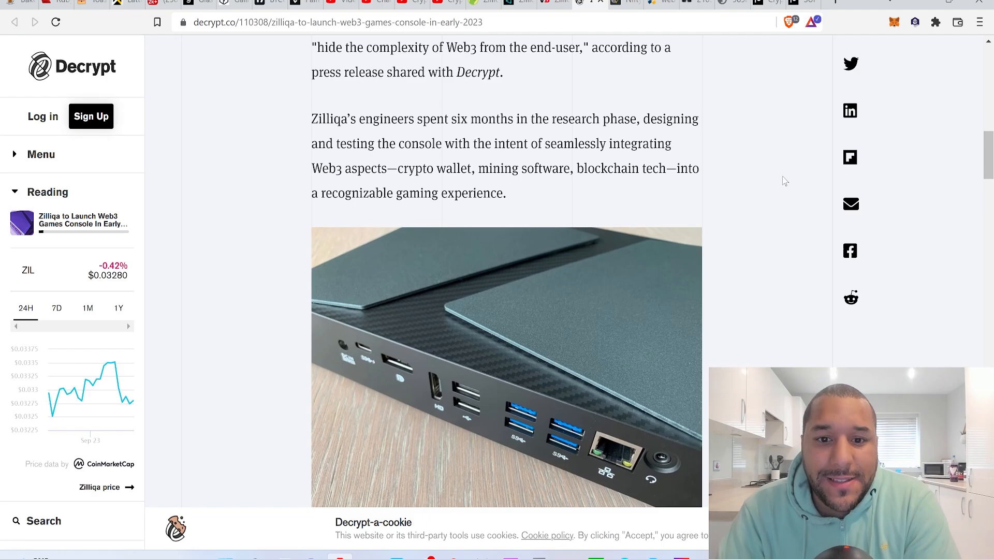
scroll(down, 3)
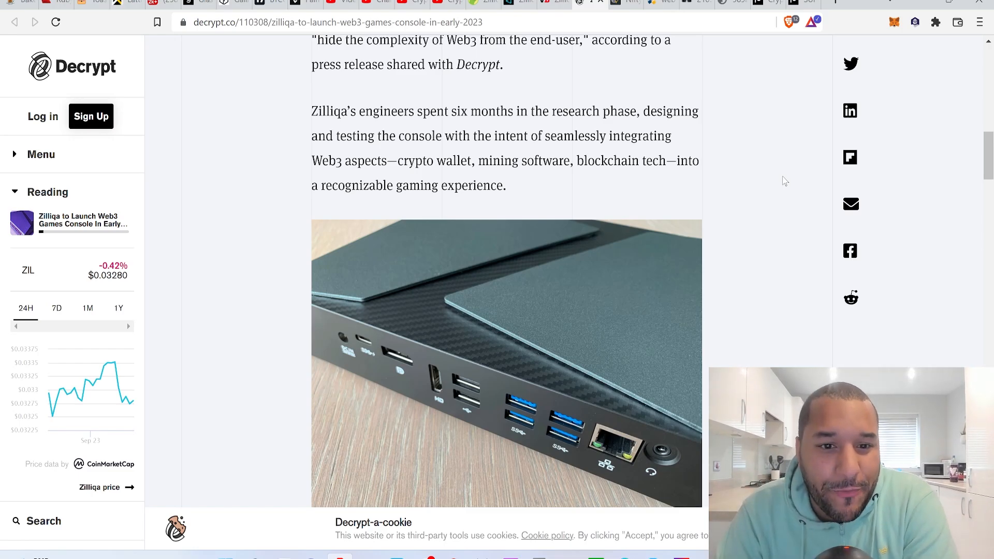
scroll(down, 3)
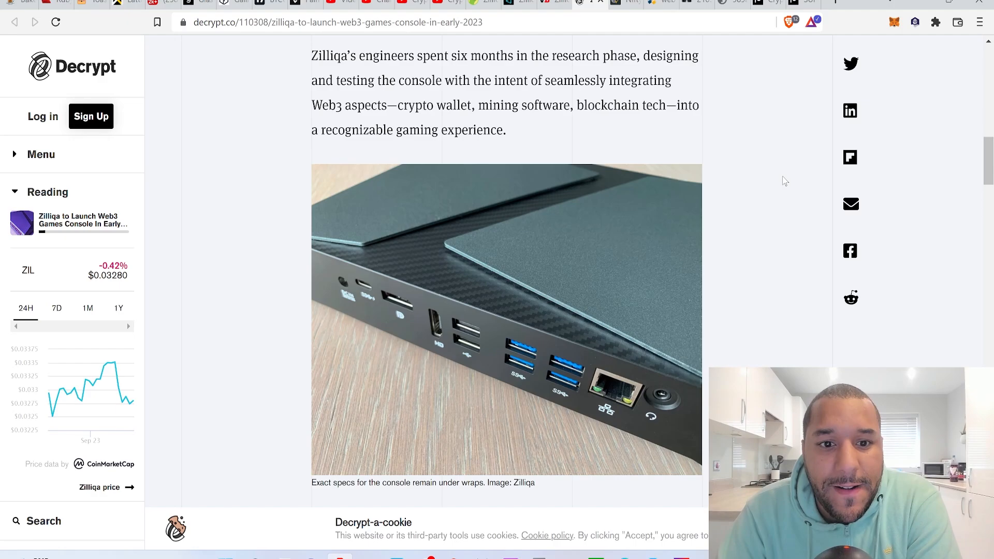
scroll(down, 3)
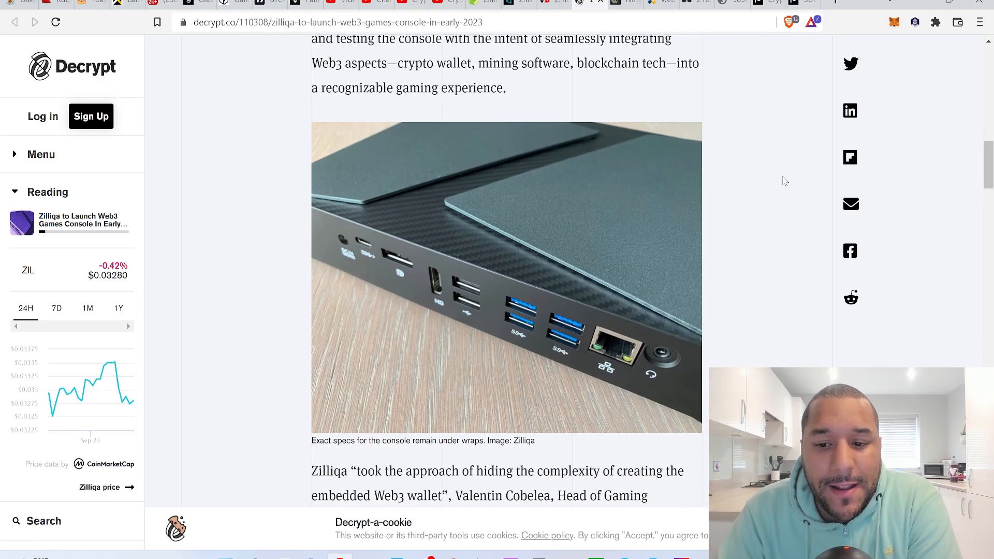
scroll(down, 3)
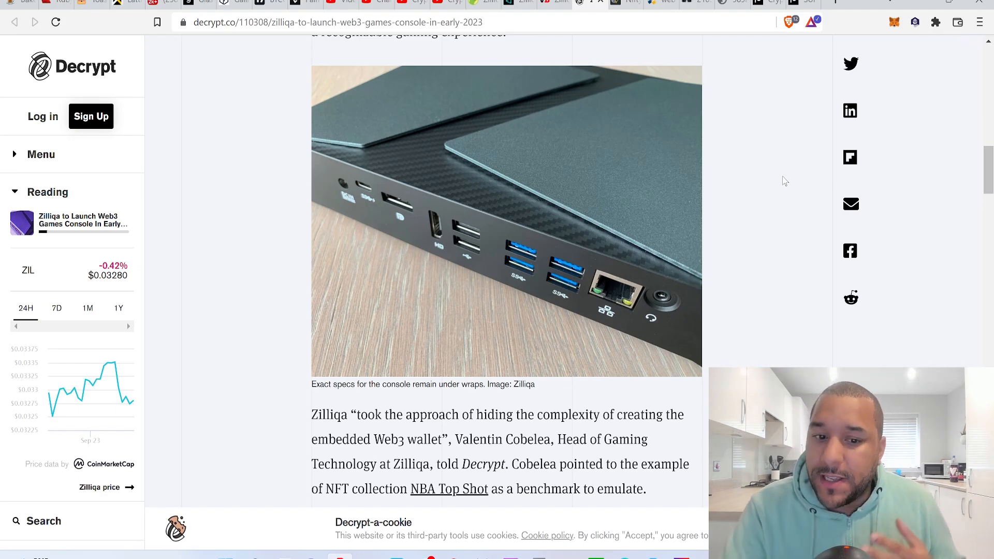
scroll(down, 3)
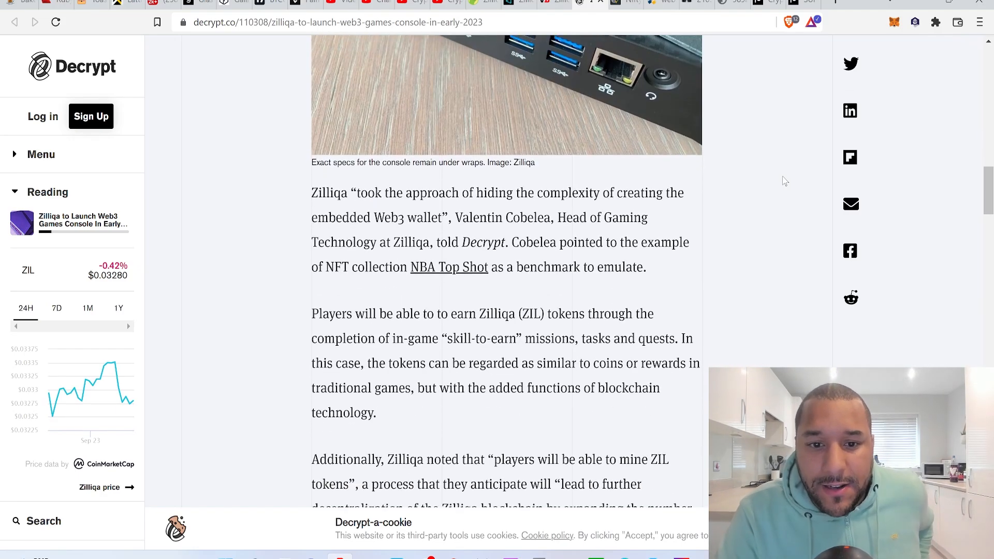
scroll(down, 3)
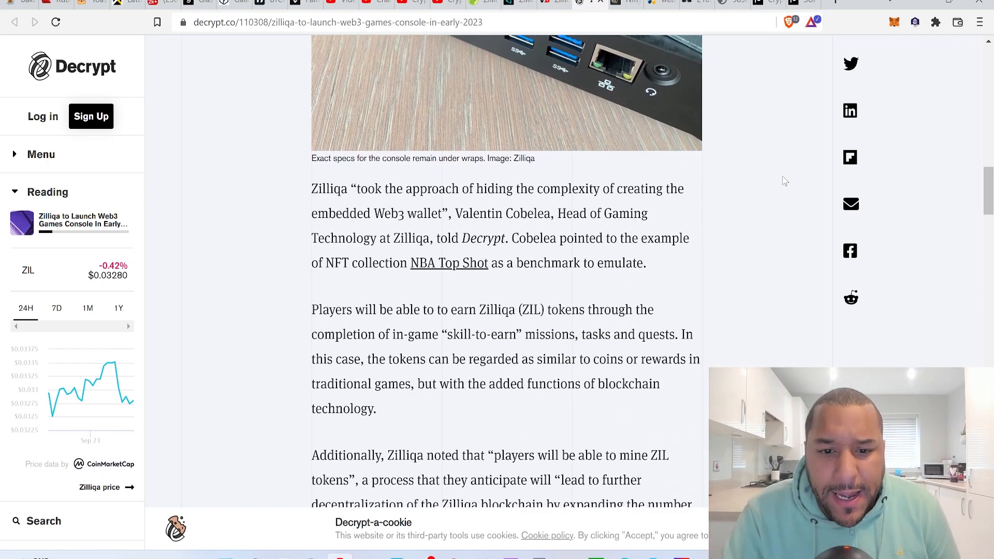
scroll(down, 3)
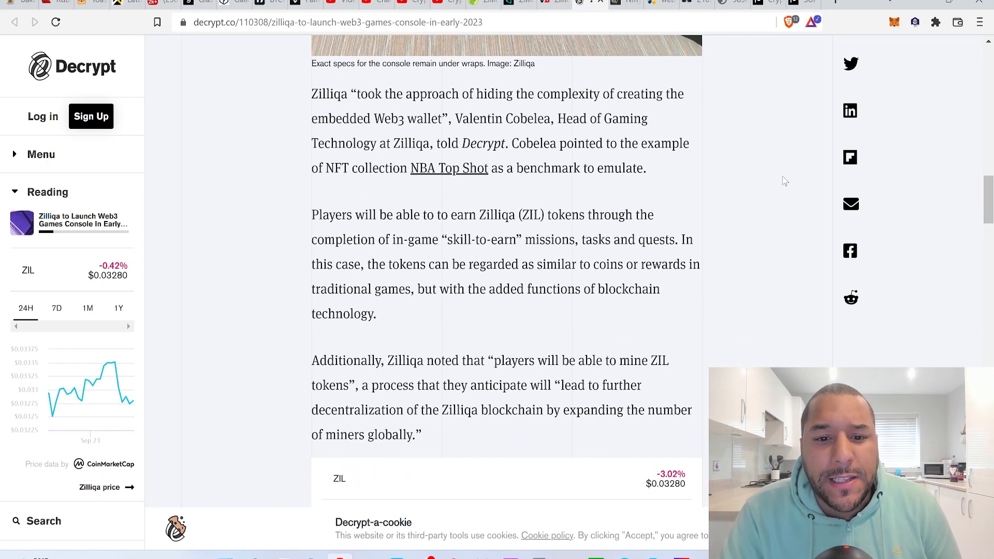
scroll(down, 3)
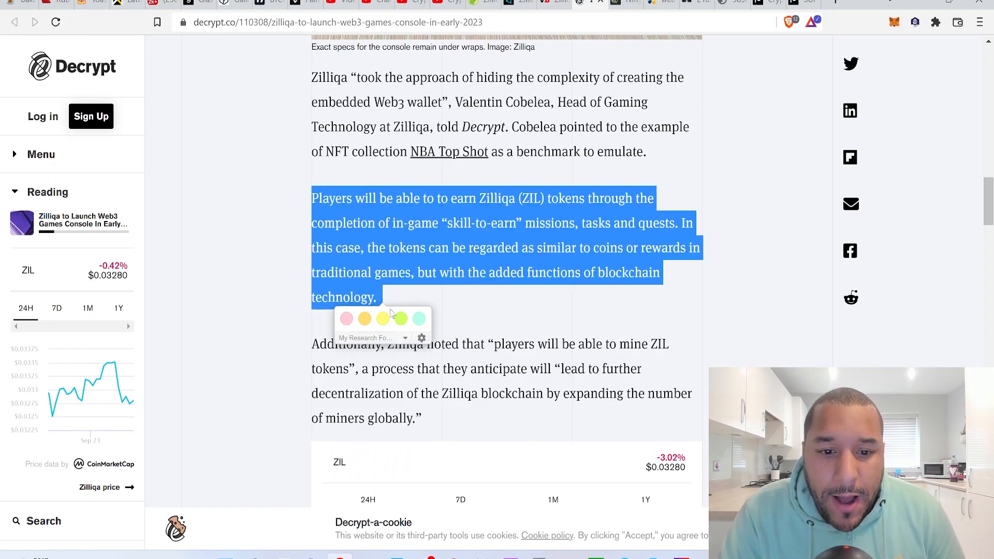
Clear the highlighted paragraph in the Decrypt article before returning to VentureBeat.
click(382, 318)
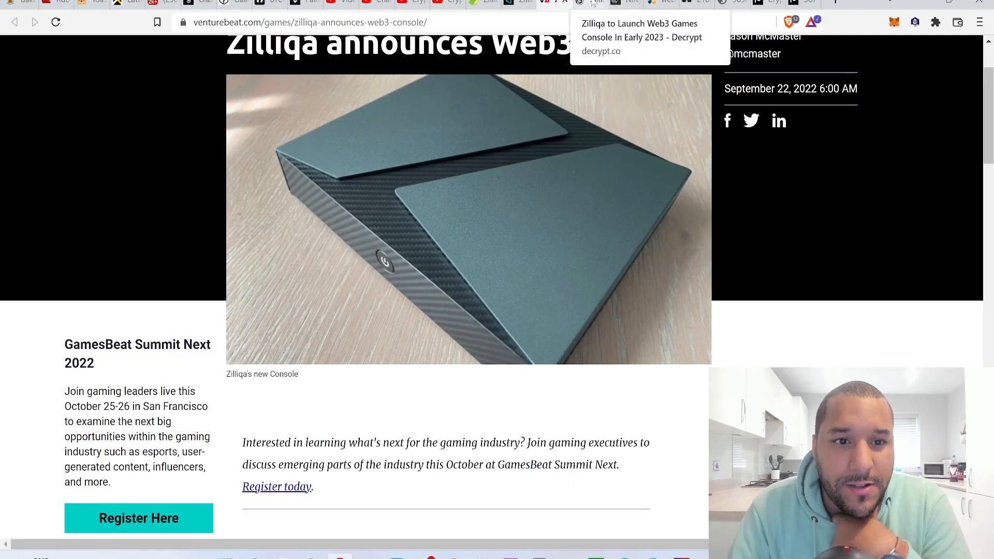
mouse_move(603, 81)
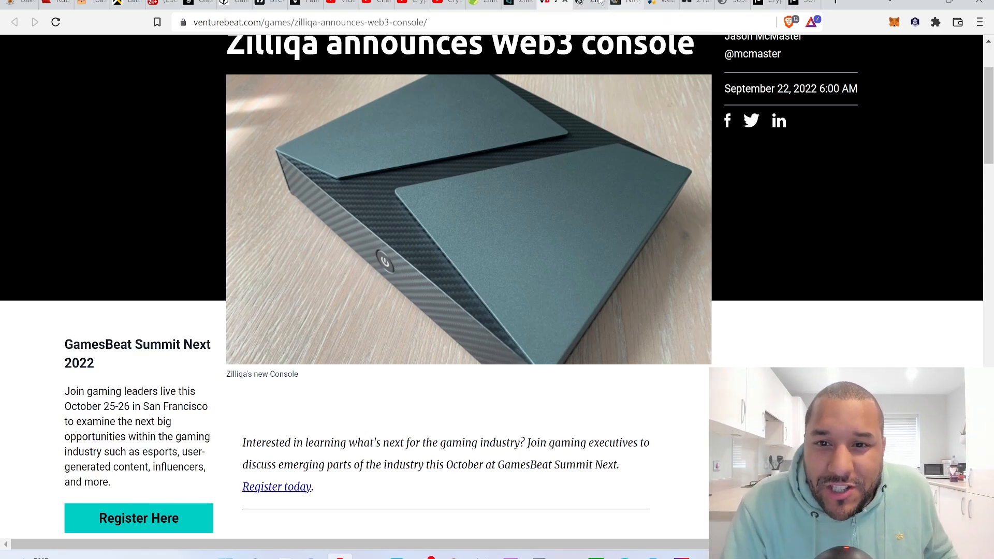
click(597, 4)
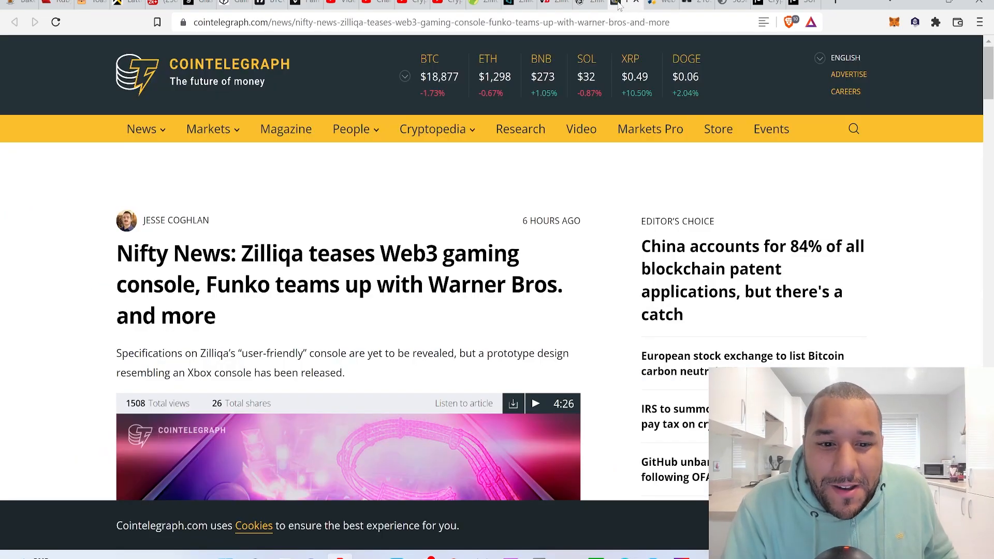
scroll(down, 3)
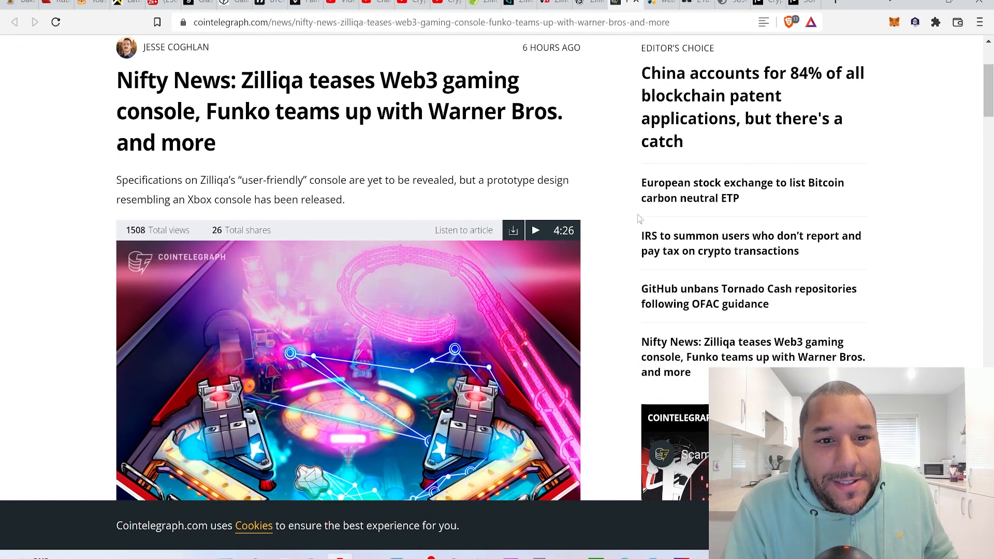
scroll(down, 3)
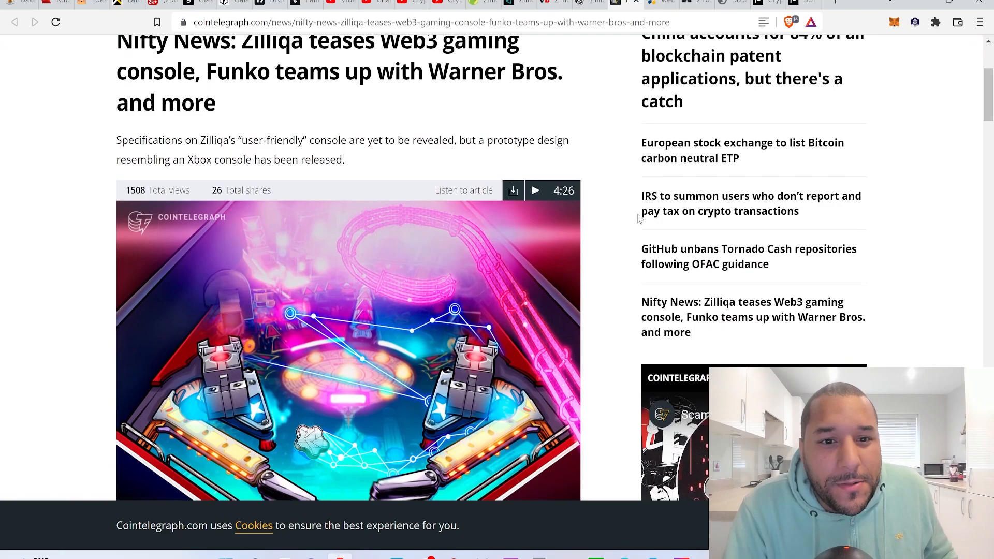
scroll(down, 3)
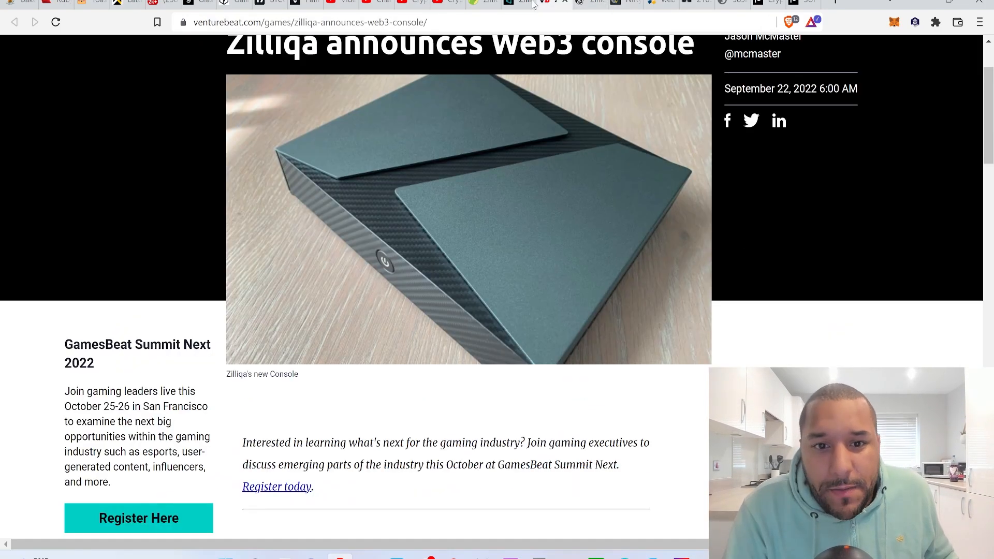
Scroll the VentureBeat article past the console photos to Valentin Cobelea's quote and the Q1 2023 pre-order timeline.
scroll(down, 3)
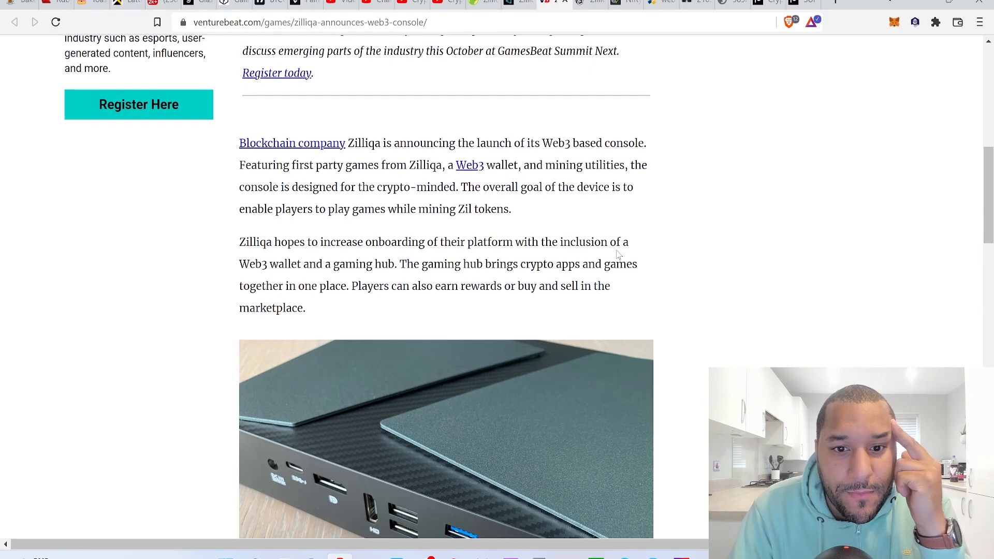
scroll(down, 3)
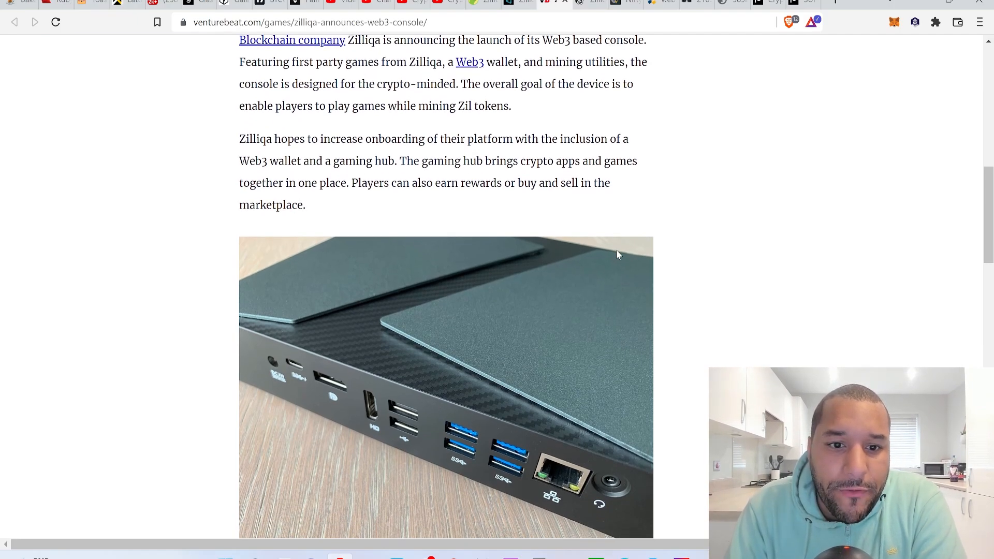
scroll(down, 3)
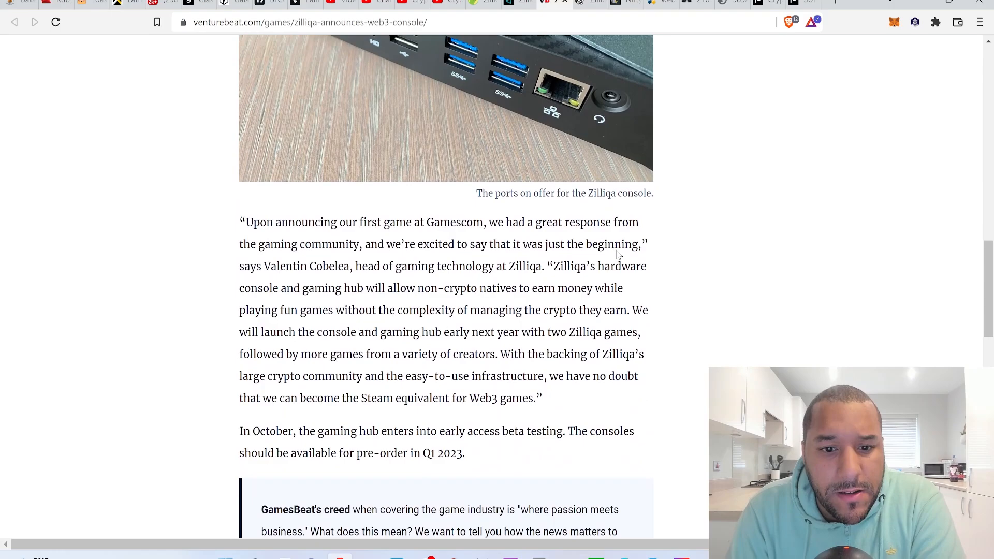
scroll(down, 3)
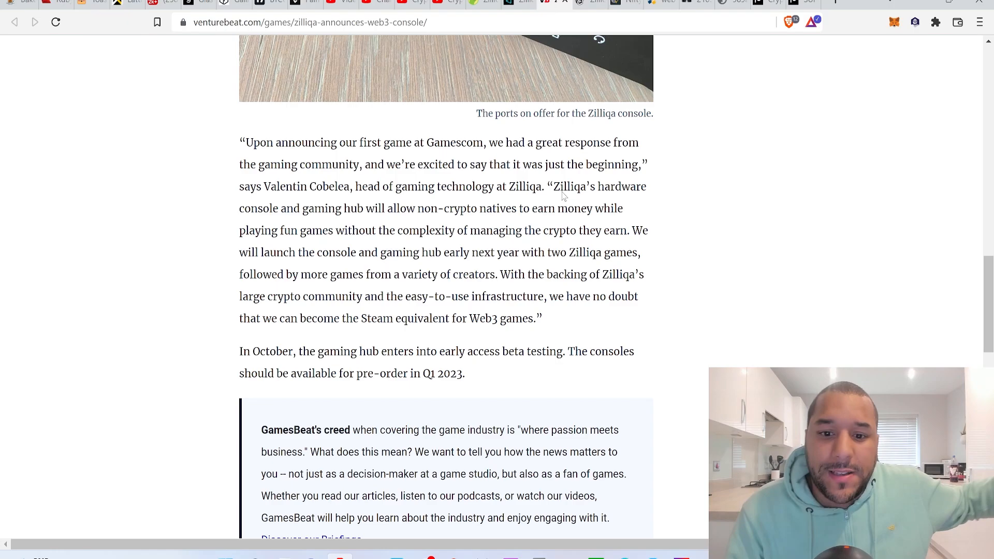
mouse_move(453, 207)
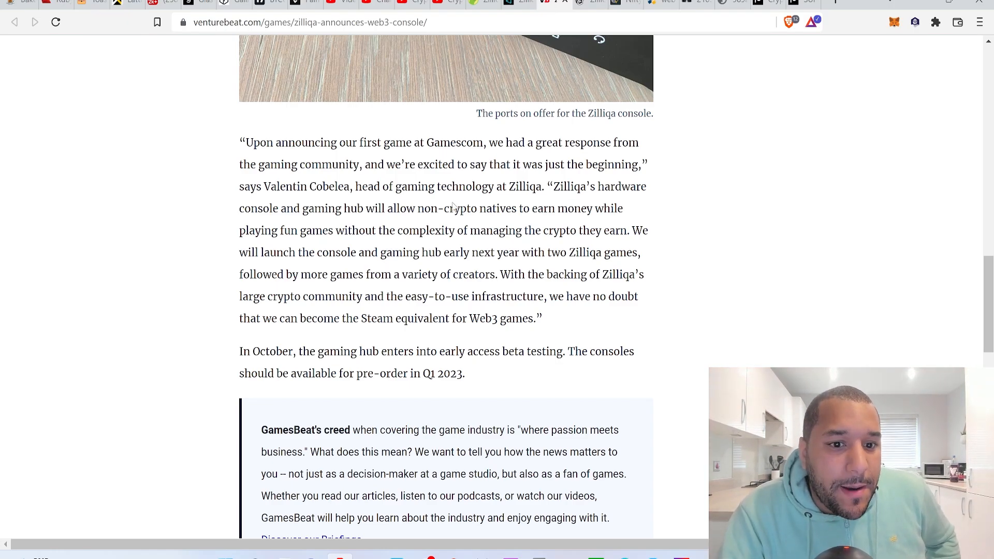
mouse_move(384, 214)
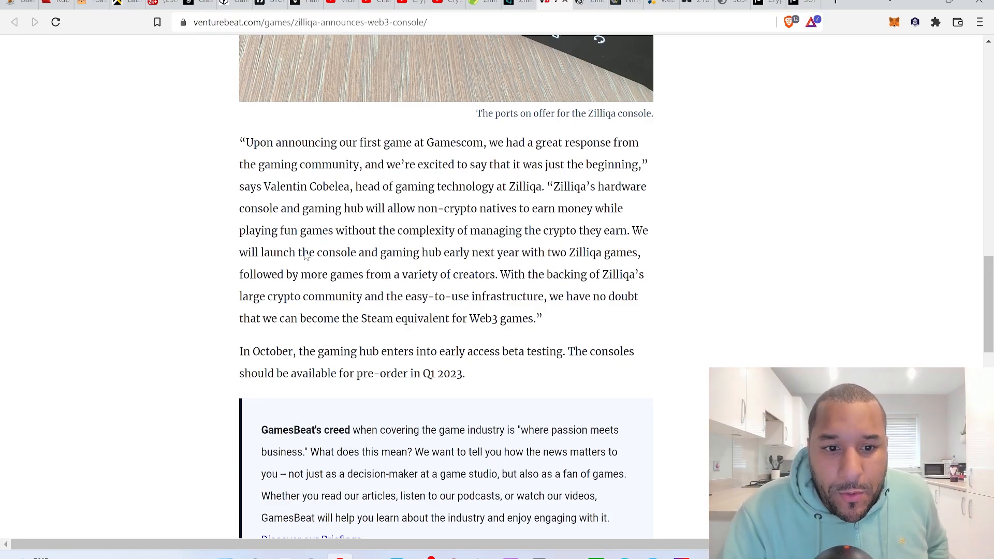
mouse_move(525, 254)
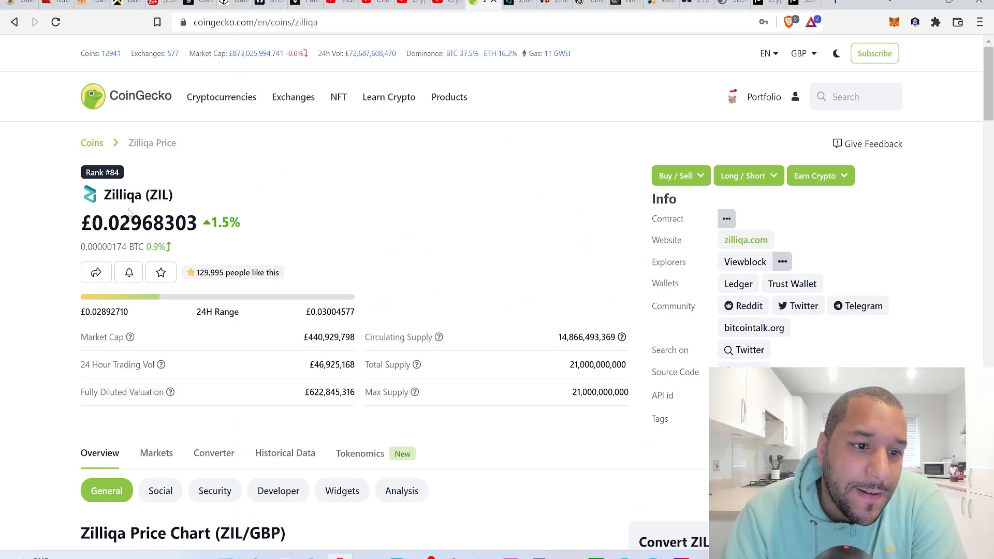
Highlight ZIL's GBP price, £440.9M market cap and 21 billion max supply figures on the CoinGecko Zilliqa page.
double_click(134, 222)
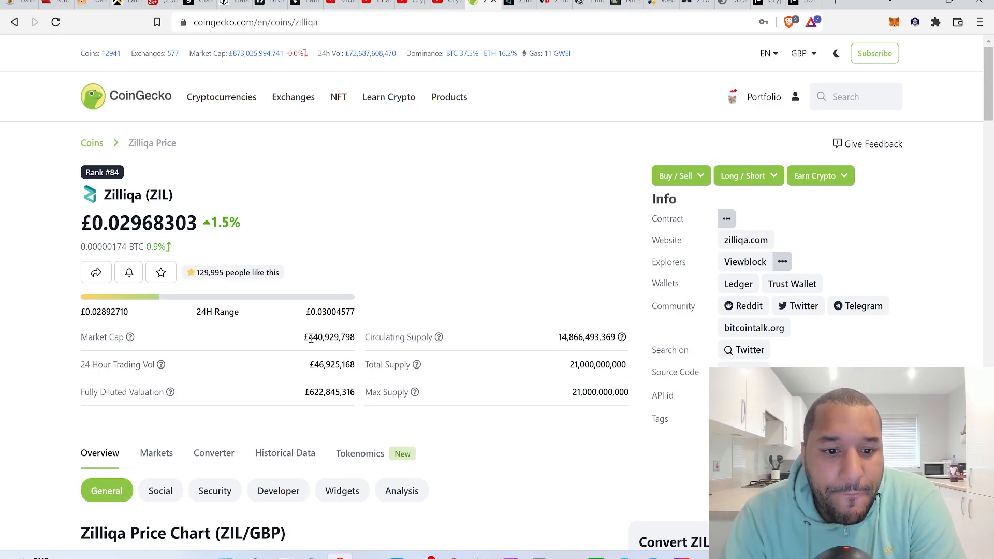
double_click(330, 337)
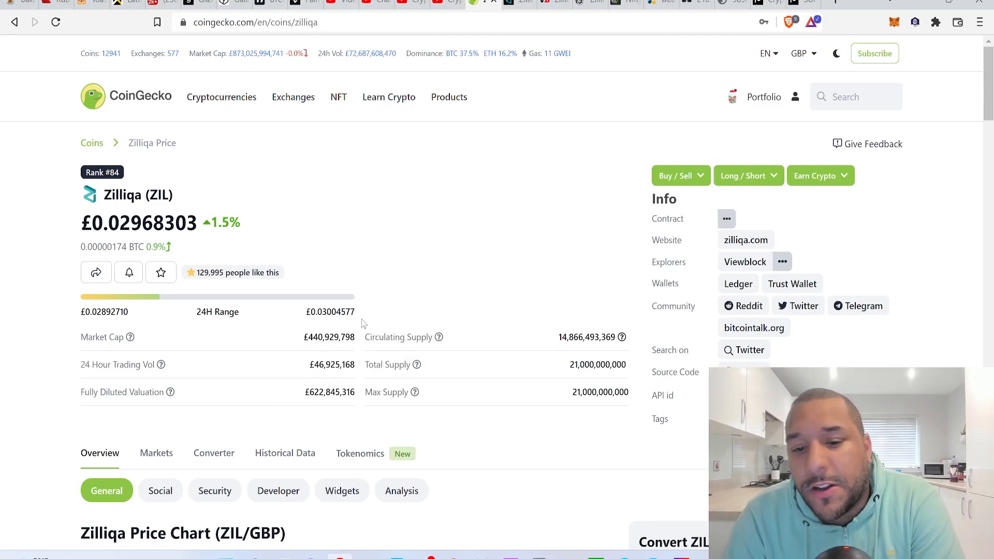
mouse_move(504, 449)
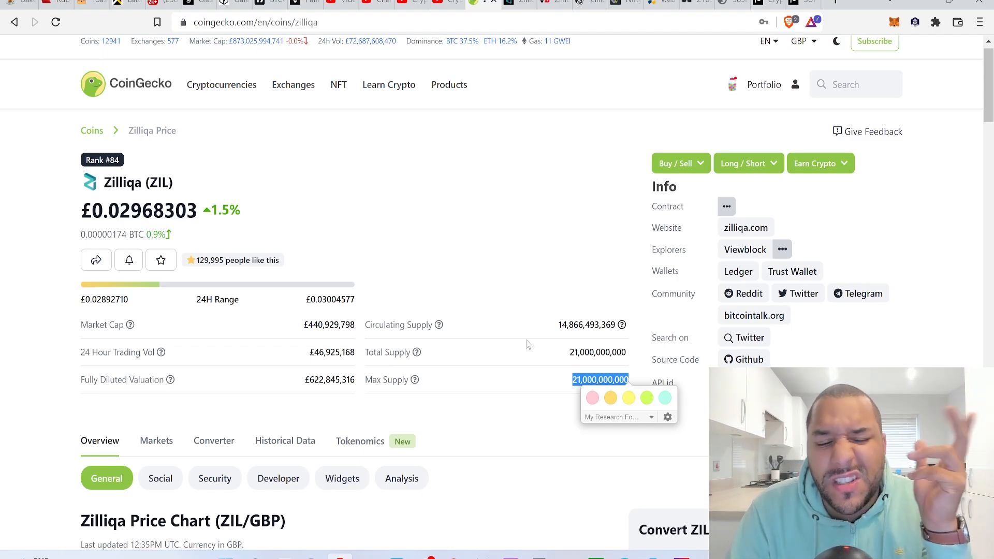
mouse_move(228, 393)
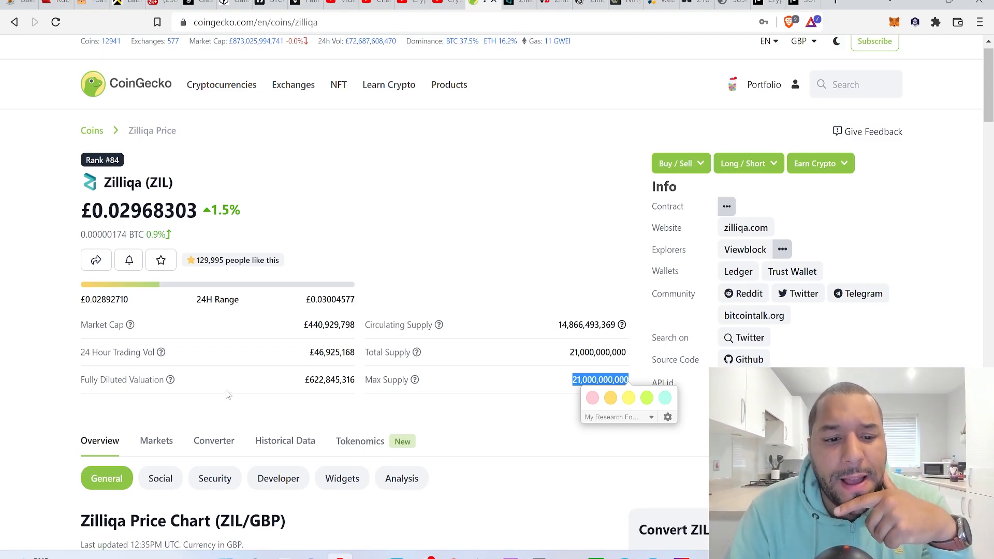
click(228, 381)
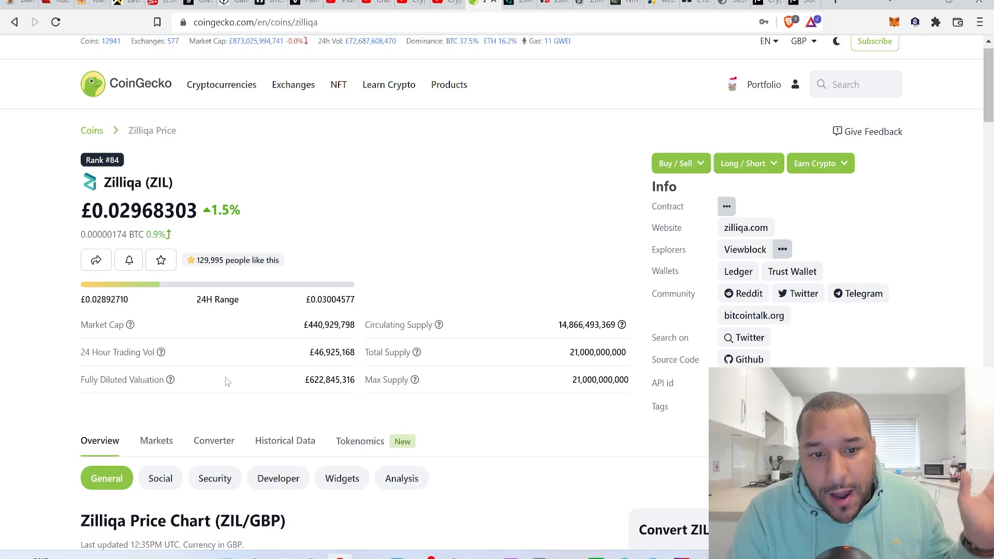
mouse_move(365, 431)
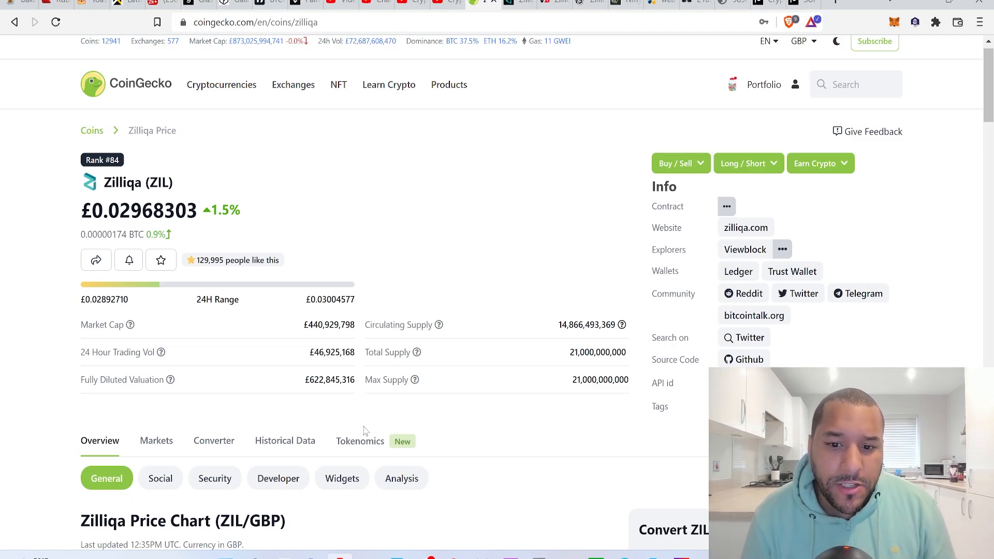
mouse_move(126, 183)
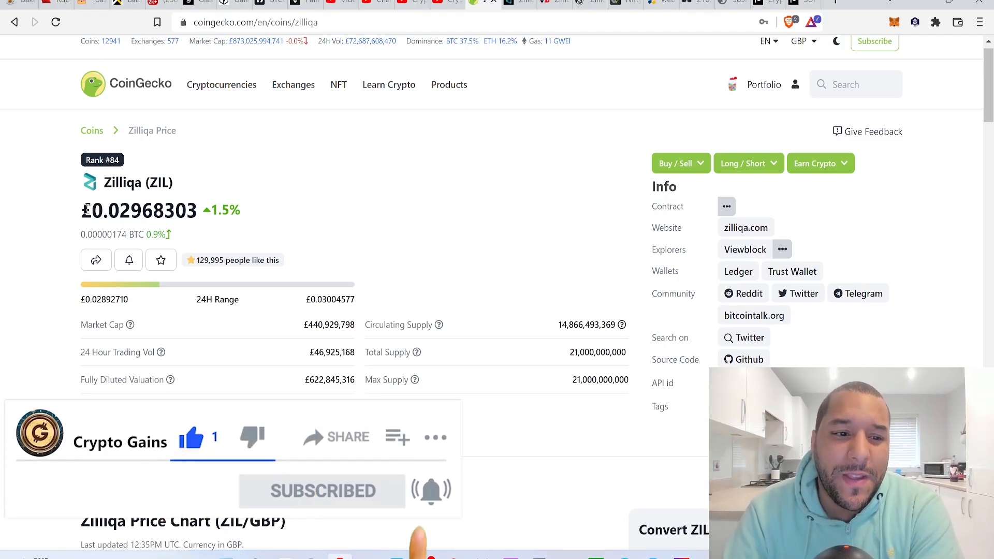
double_click(120, 211)
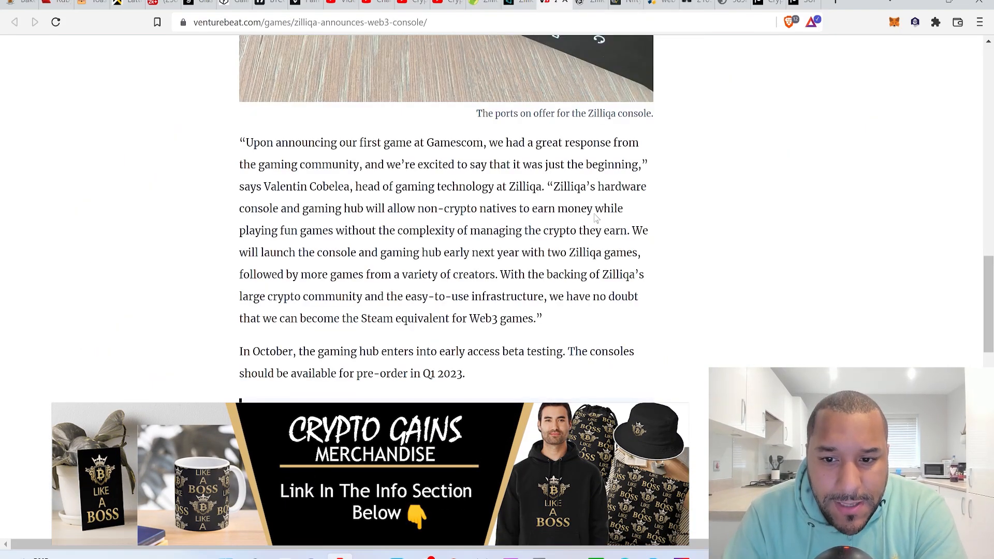
mouse_move(516, 274)
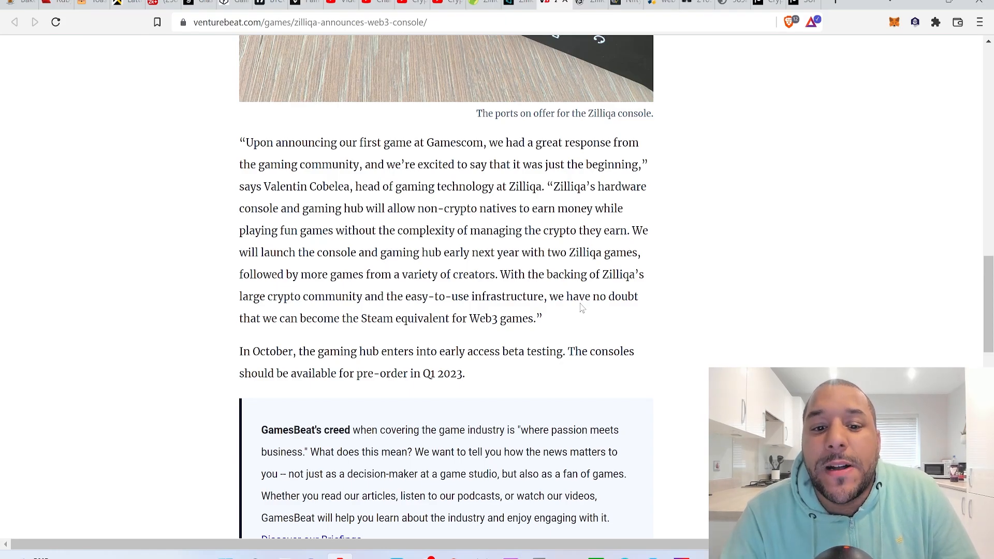
mouse_move(620, 281)
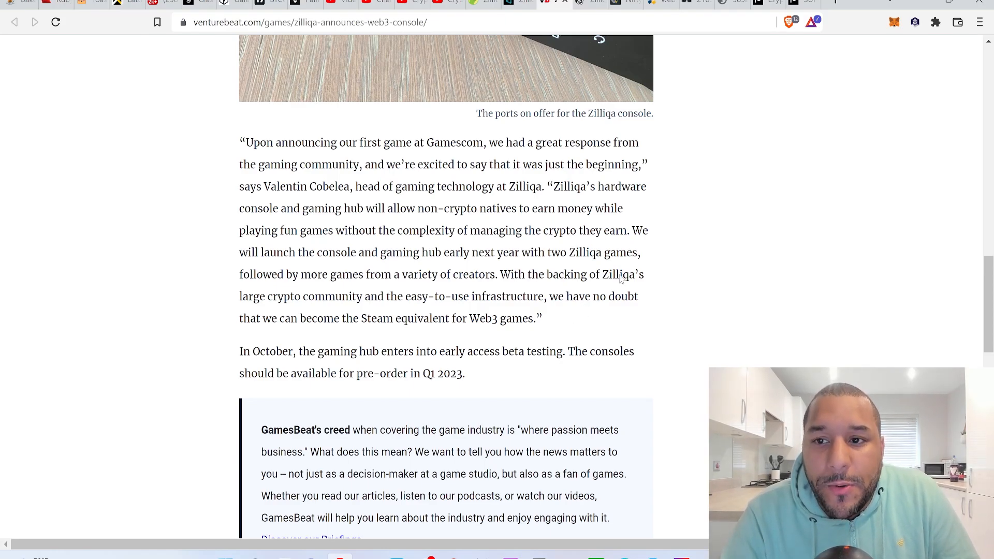
Start a fresh empty browser tab after re-reading the pre-order passage.
click(837, 5)
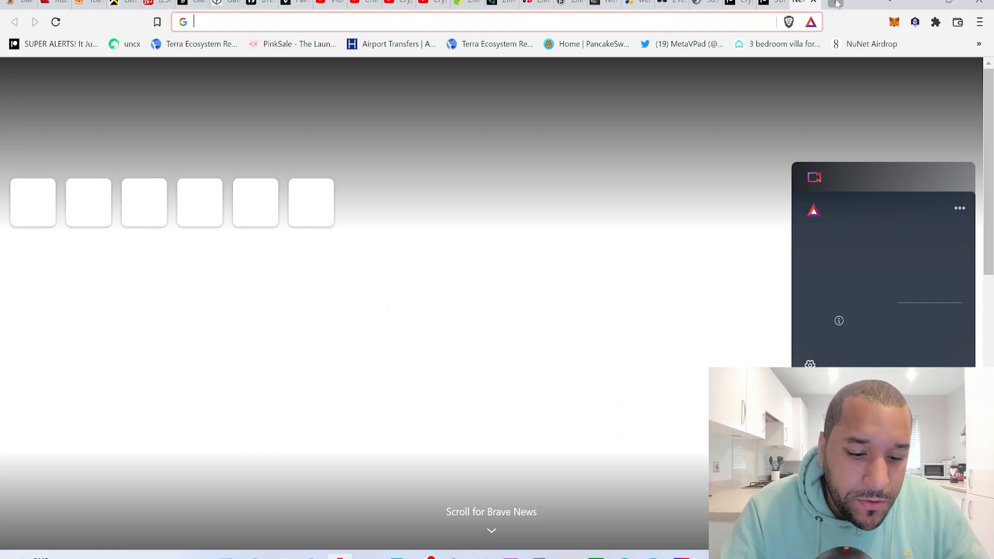
Search the web for 'steam' and go to the official Steam store homepage.
text(steam)
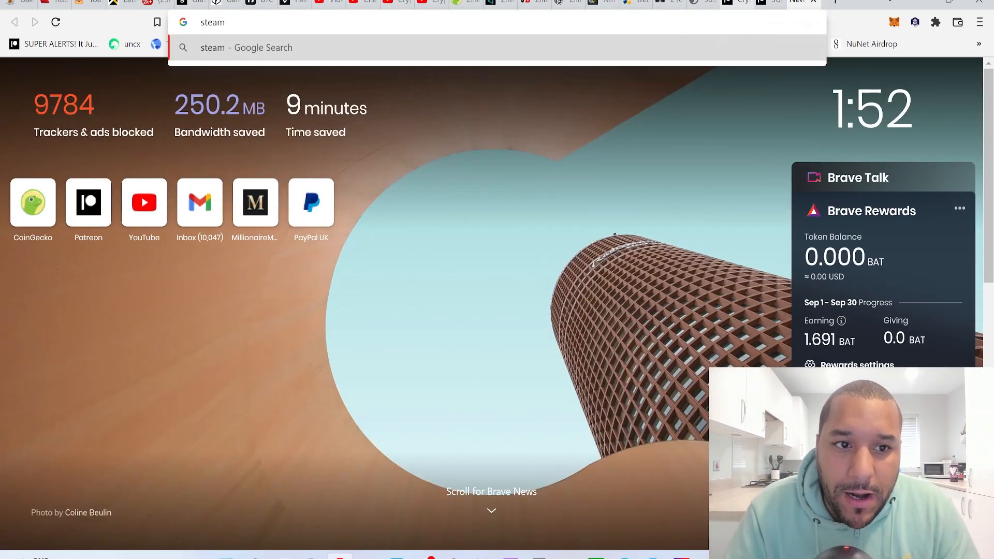
key(Return)
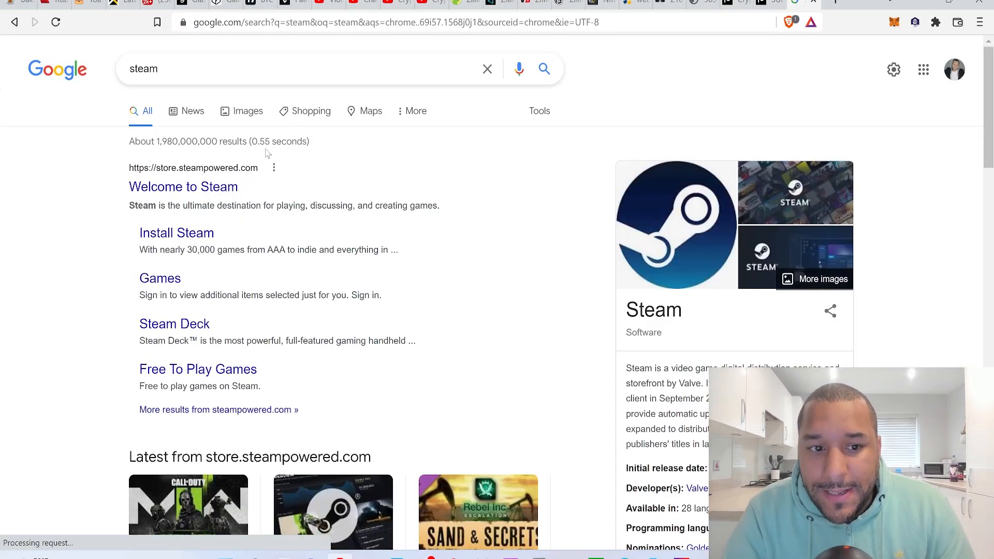
click(183, 186)
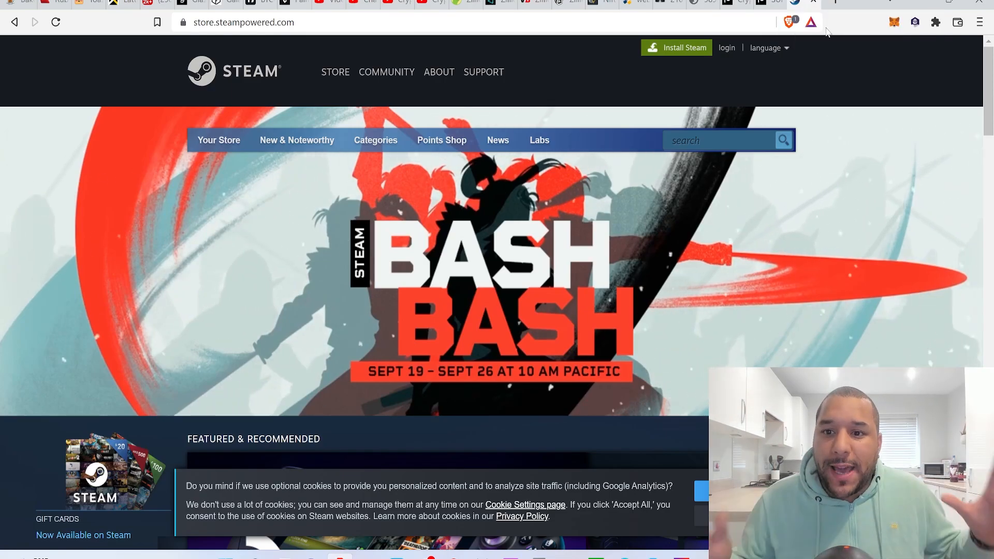
scroll(down, 3)
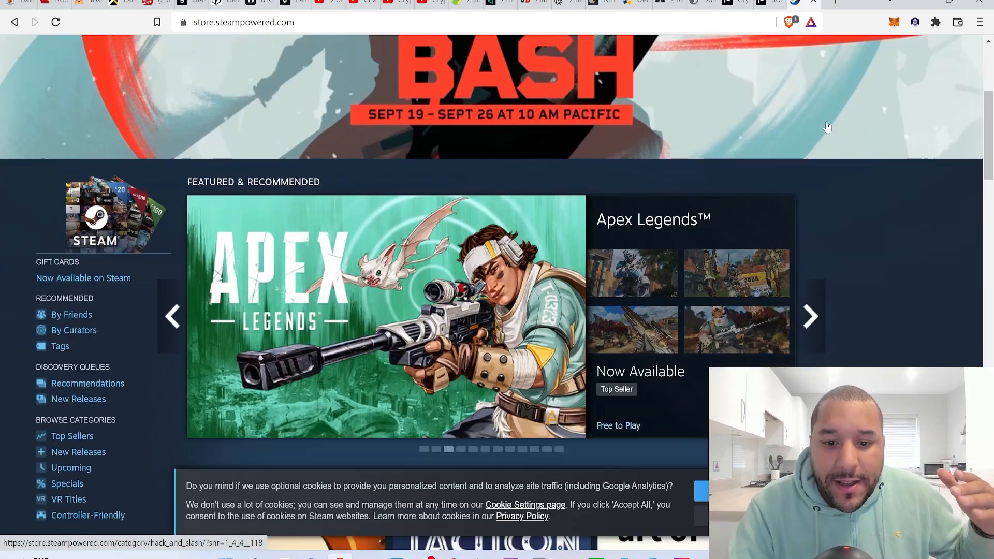
scroll(down, 3)
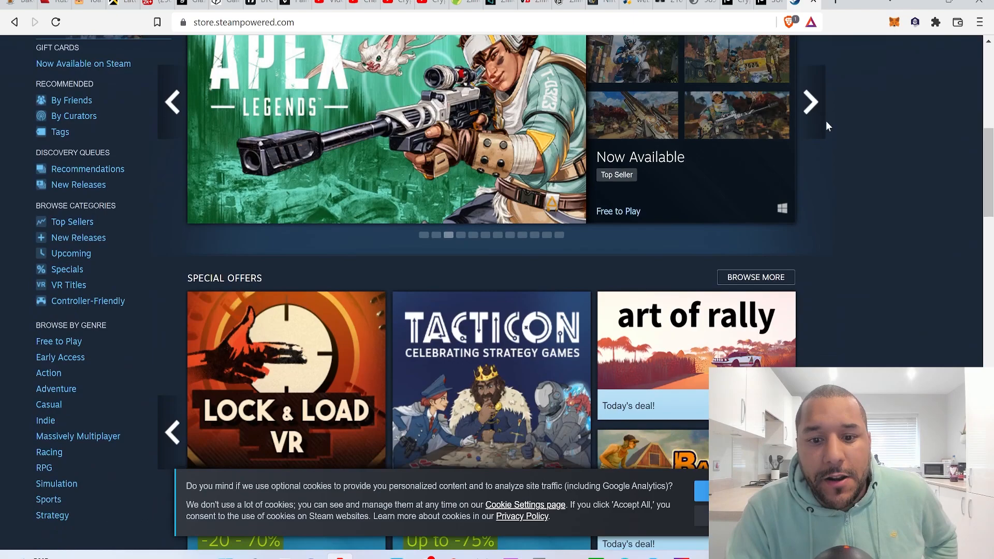
scroll(down, 3)
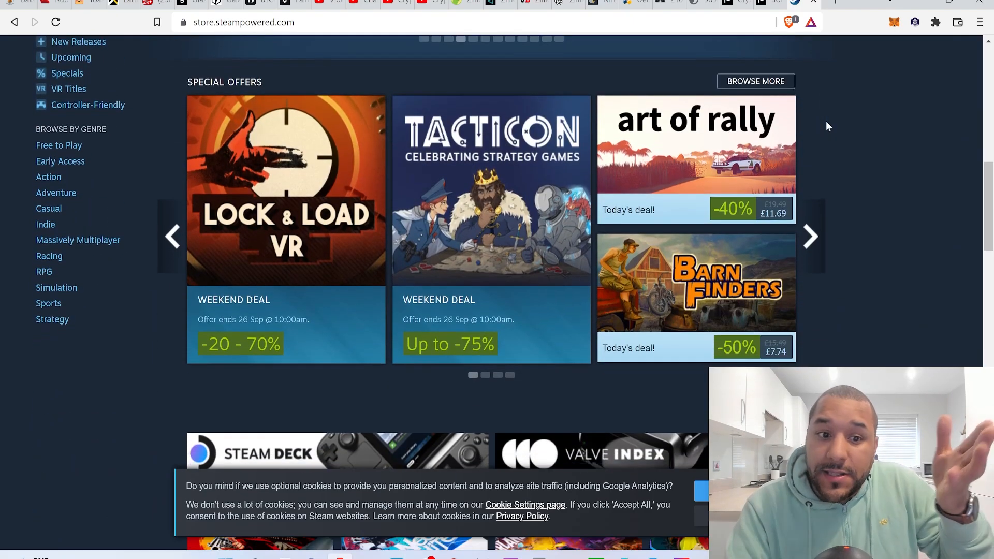
scroll(down, 3)
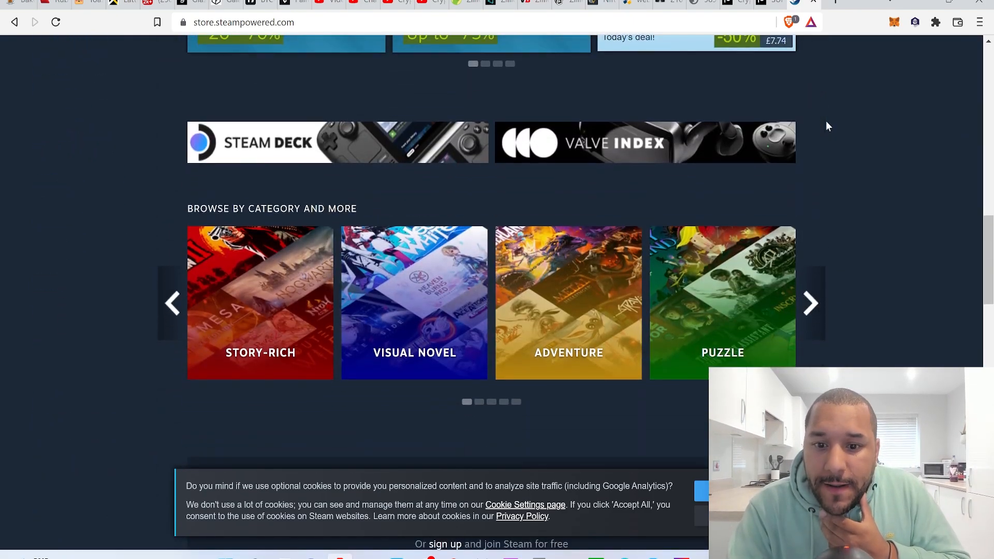
scroll(down, 3)
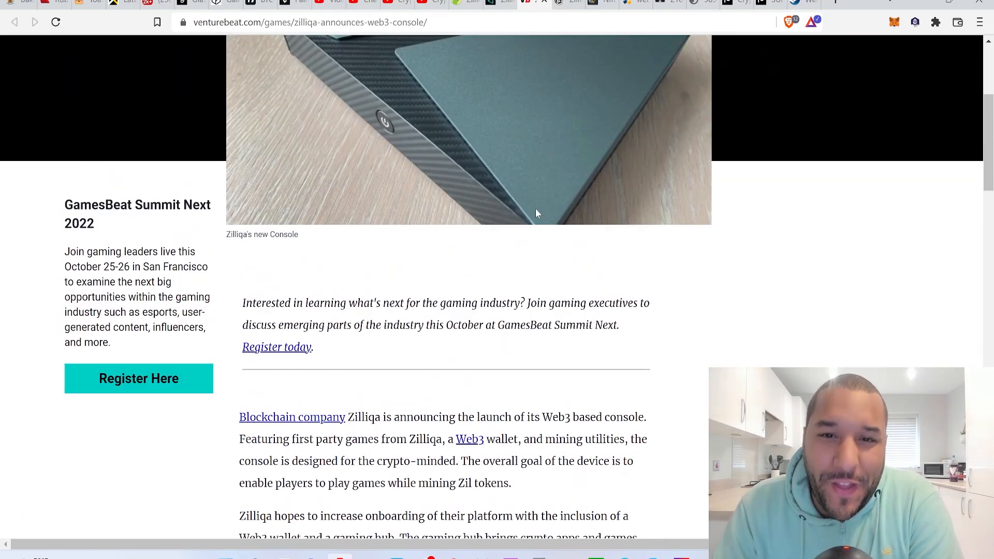
Scroll the VentureBeat Zilliqa article back up near the top.
scroll(up, 3)
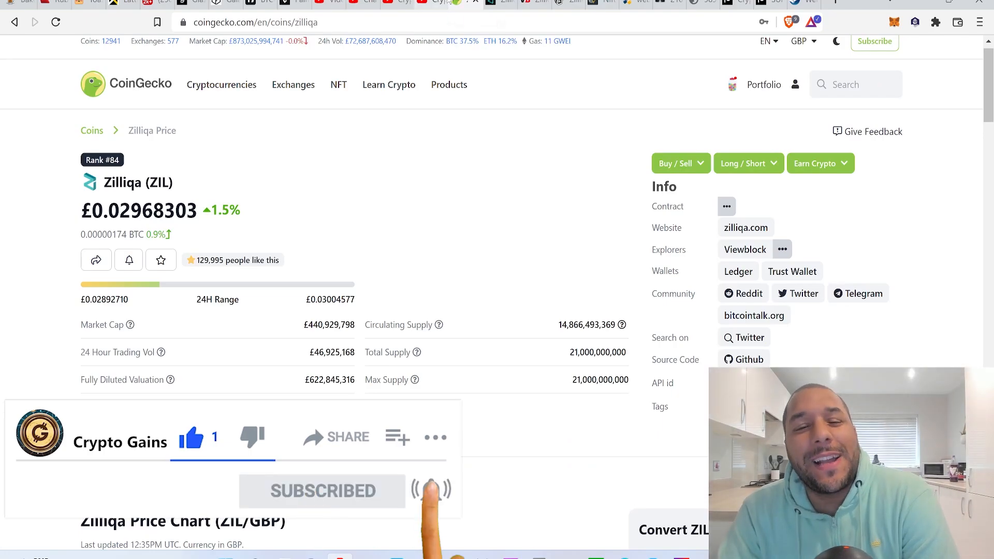
mouse_move(437, 3)
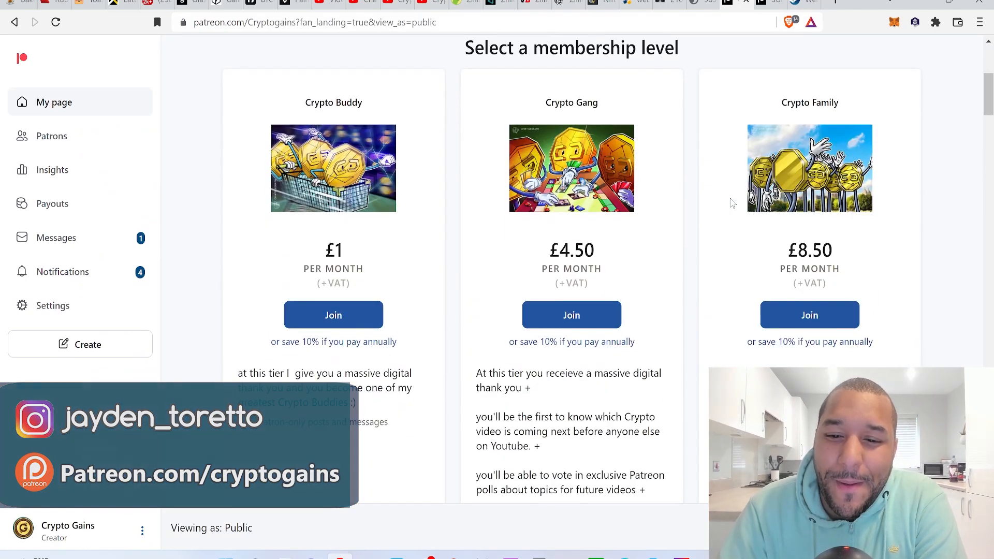
Reveal all seven membership levels on the Crypto Gains Patreon page.
scroll(down, 3)
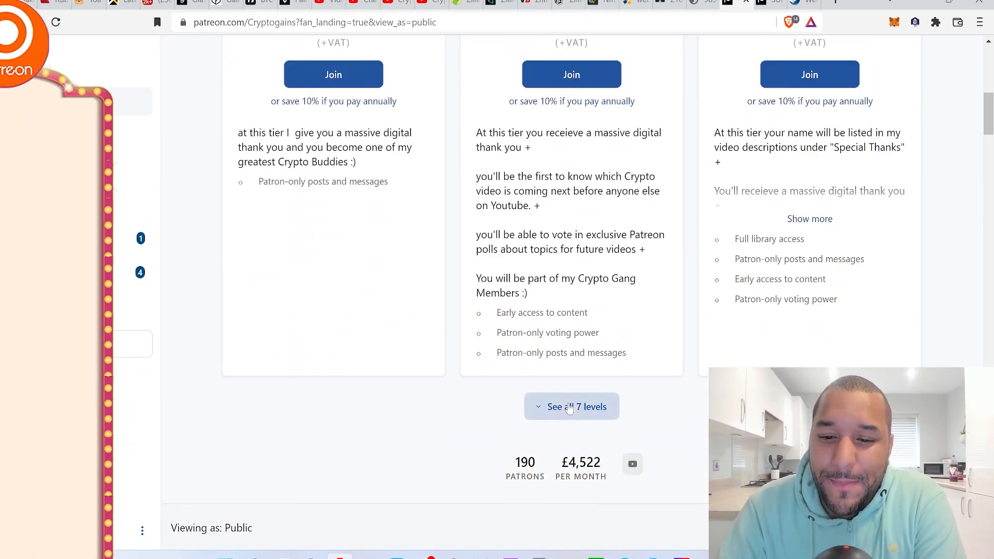
click(572, 406)
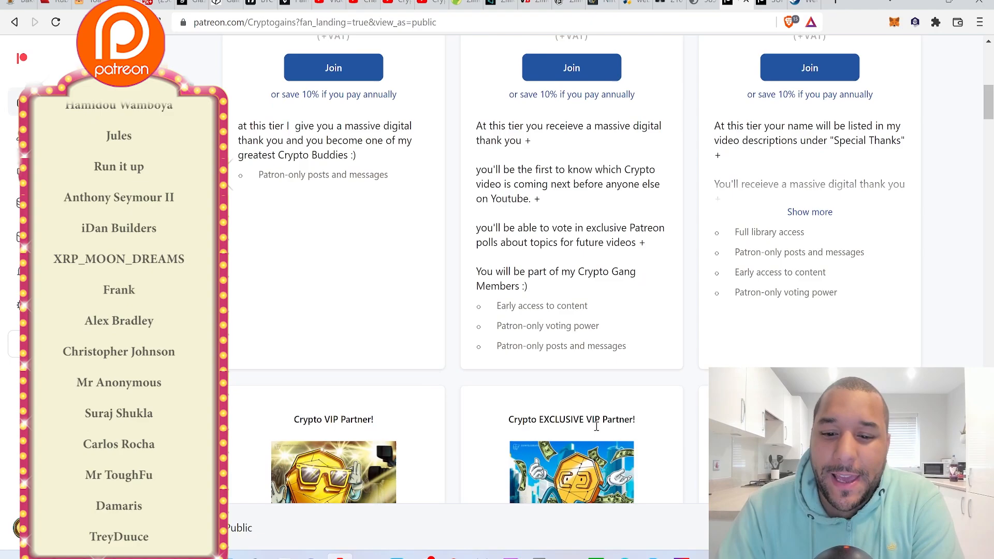
scroll(down, 3)
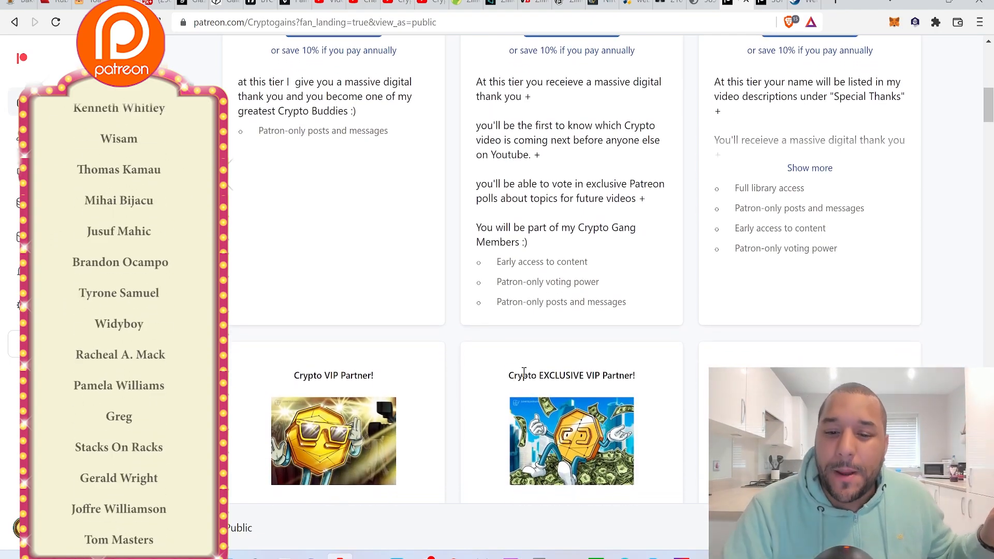
Go into the SUPER ALERTS post for the Crypto CEO Partner tier and read down it.
double_click(571, 375)
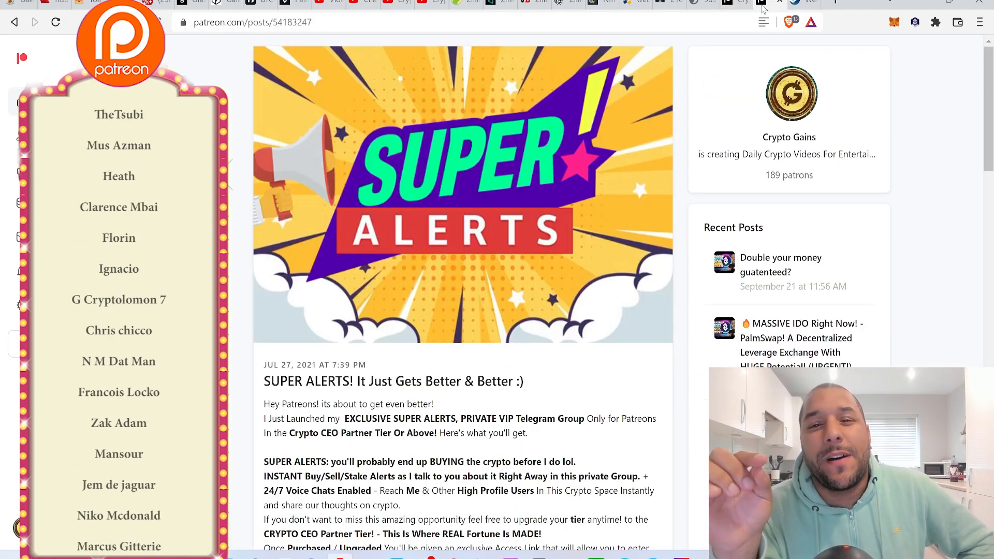
scroll(down, 3)
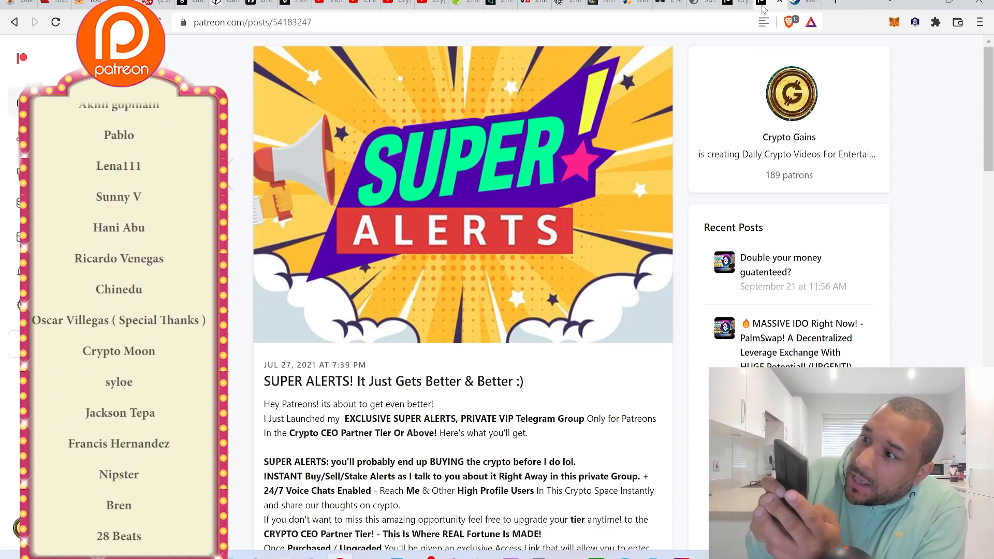
scroll(down, 3)
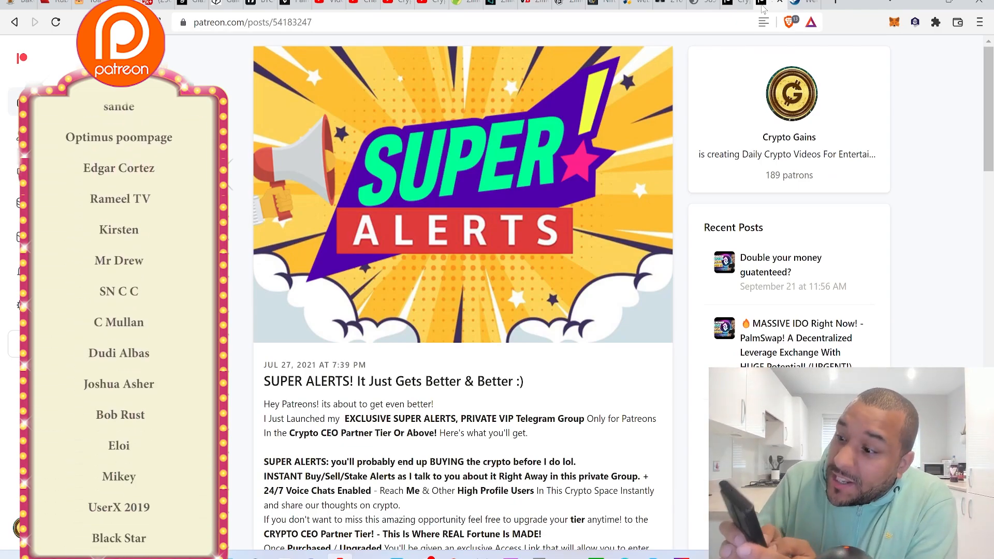